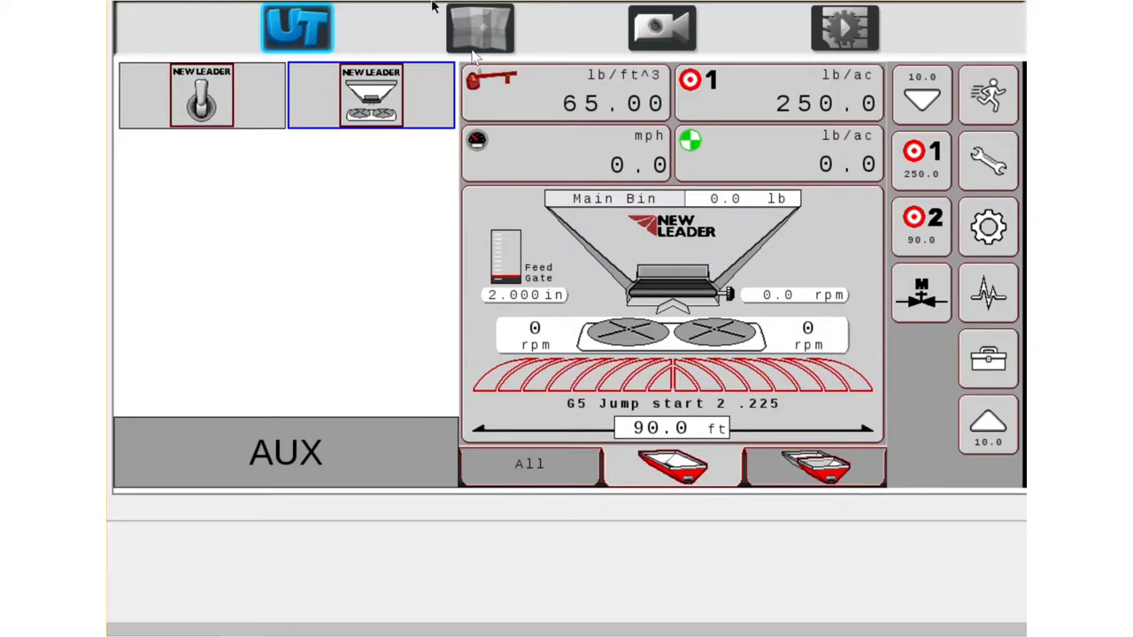
pyautogui.moveTo(474, 321)
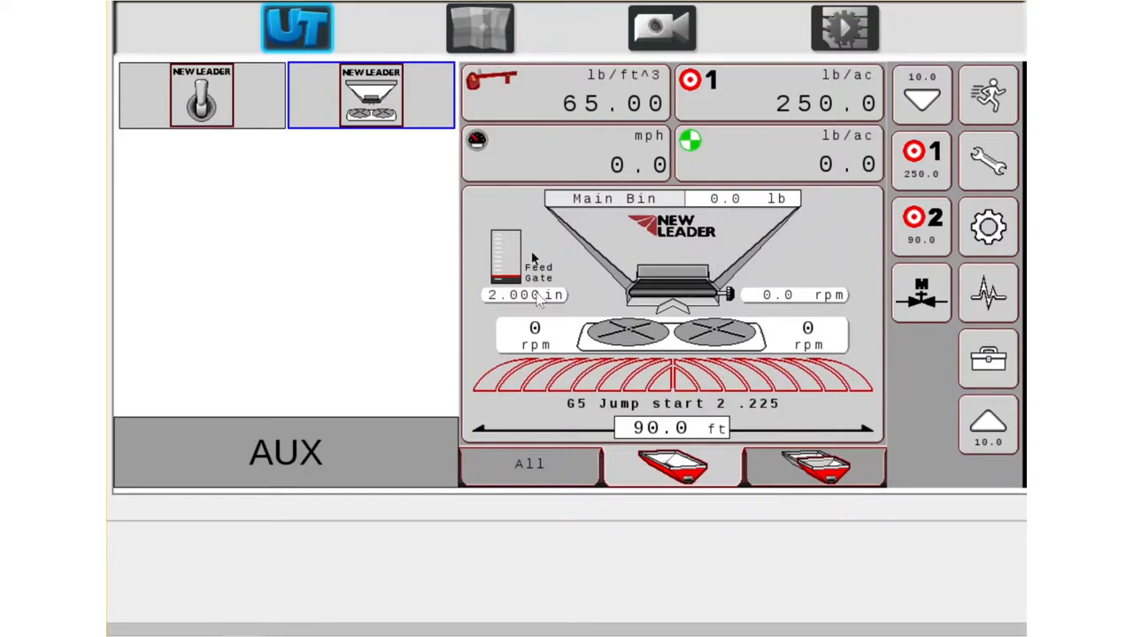
pyautogui.moveTo(532, 151)
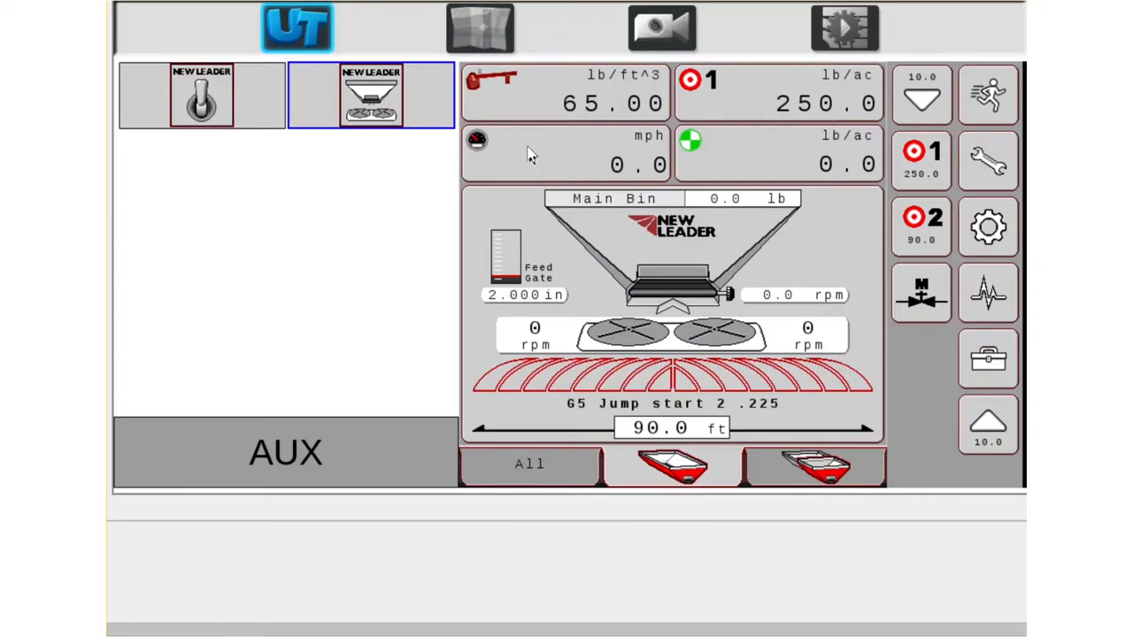
pyautogui.moveTo(531, 113)
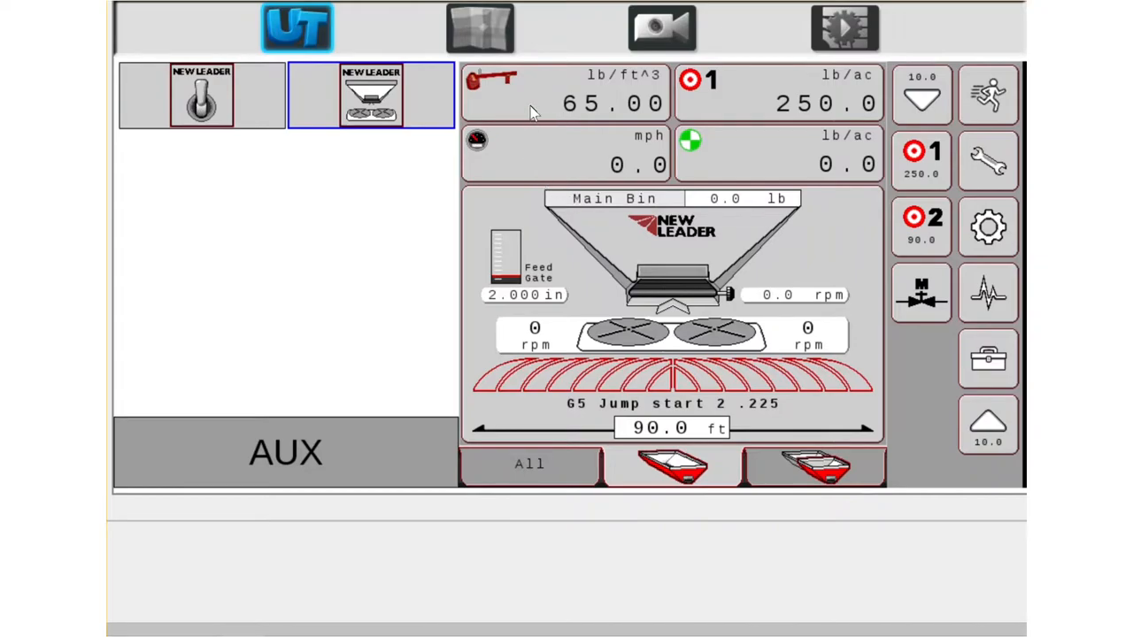
pyautogui.moveTo(609, 92)
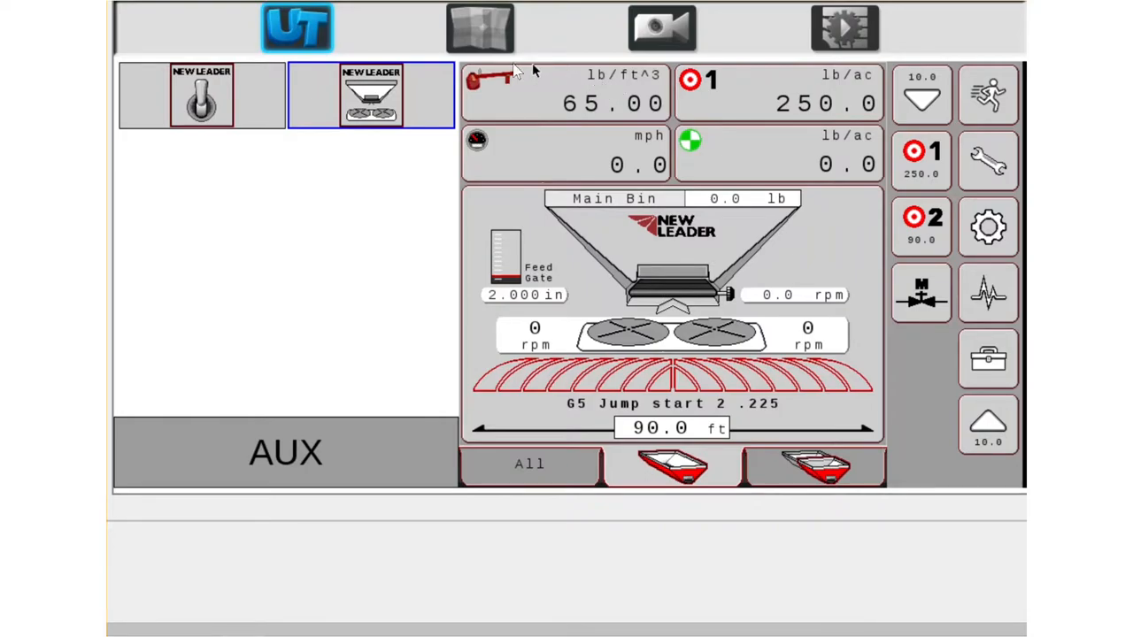
pyautogui.moveTo(505, 79)
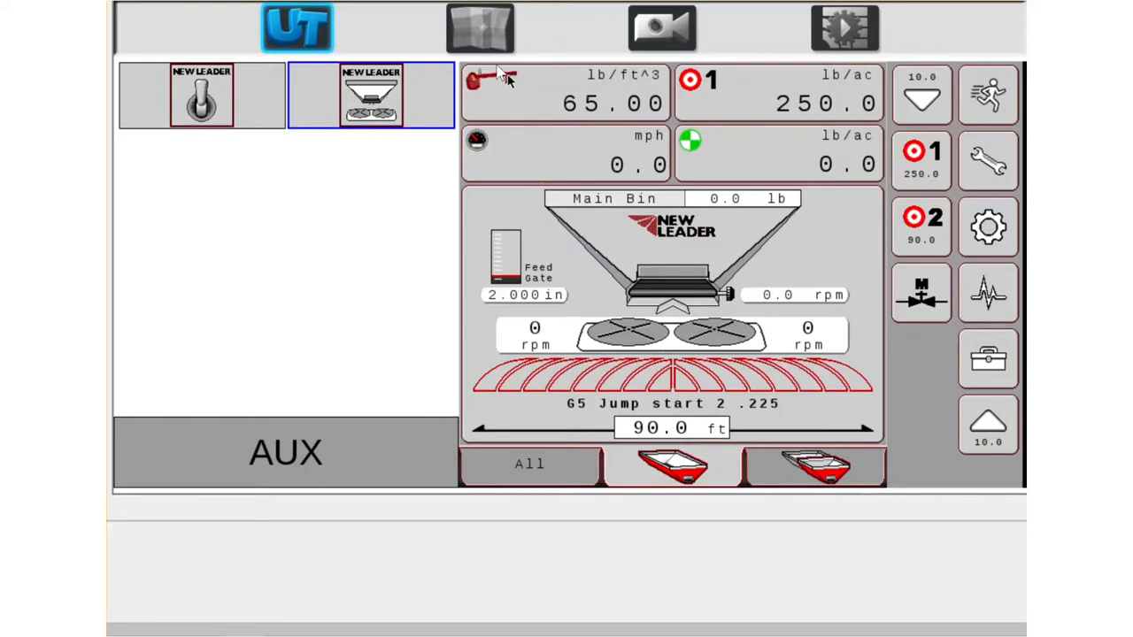
pyautogui.moveTo(545, 101)
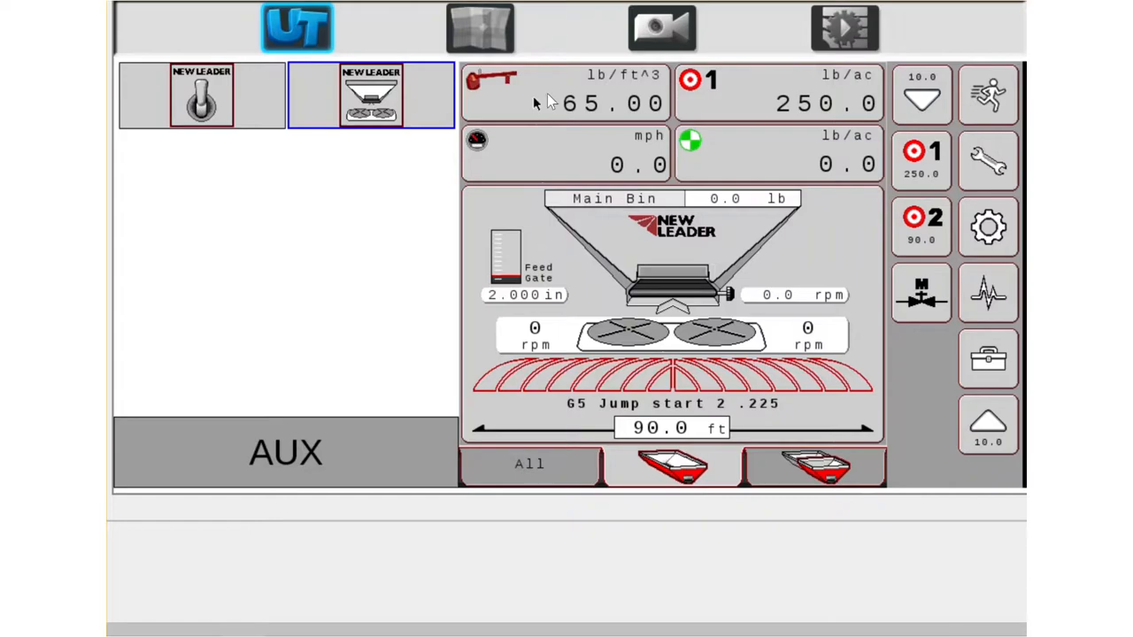
pyautogui.moveTo(538, 85)
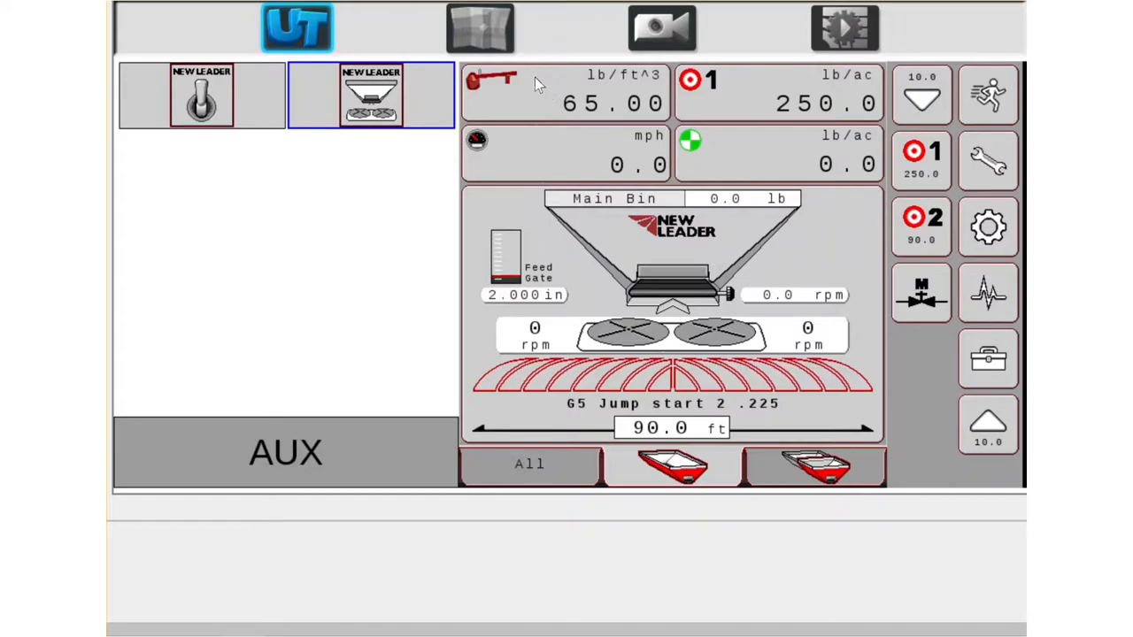
# Enter a new product density of 48 lb/ft³ in the Density Settings screen.
pyautogui.click(566, 103)
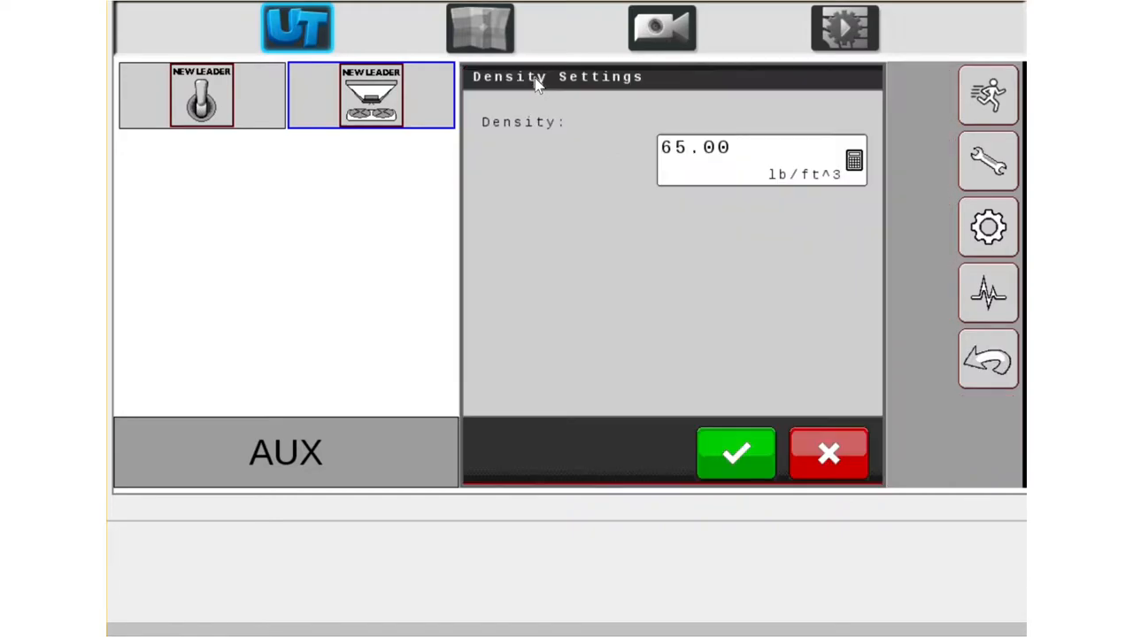
pyautogui.moveTo(699, 251)
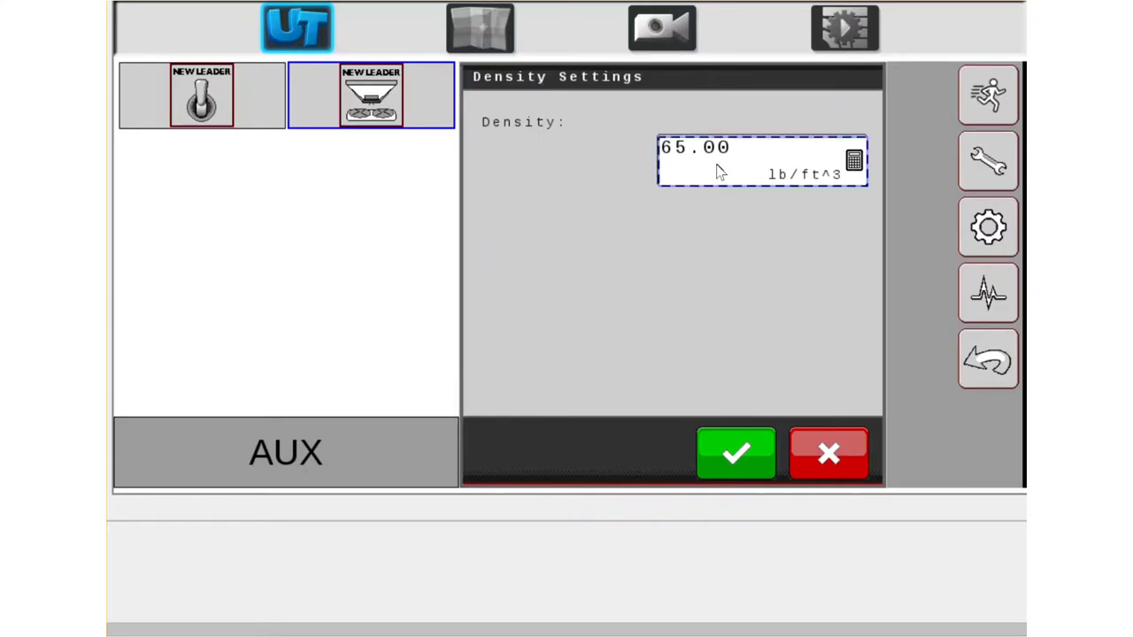
pyautogui.click(854, 159)
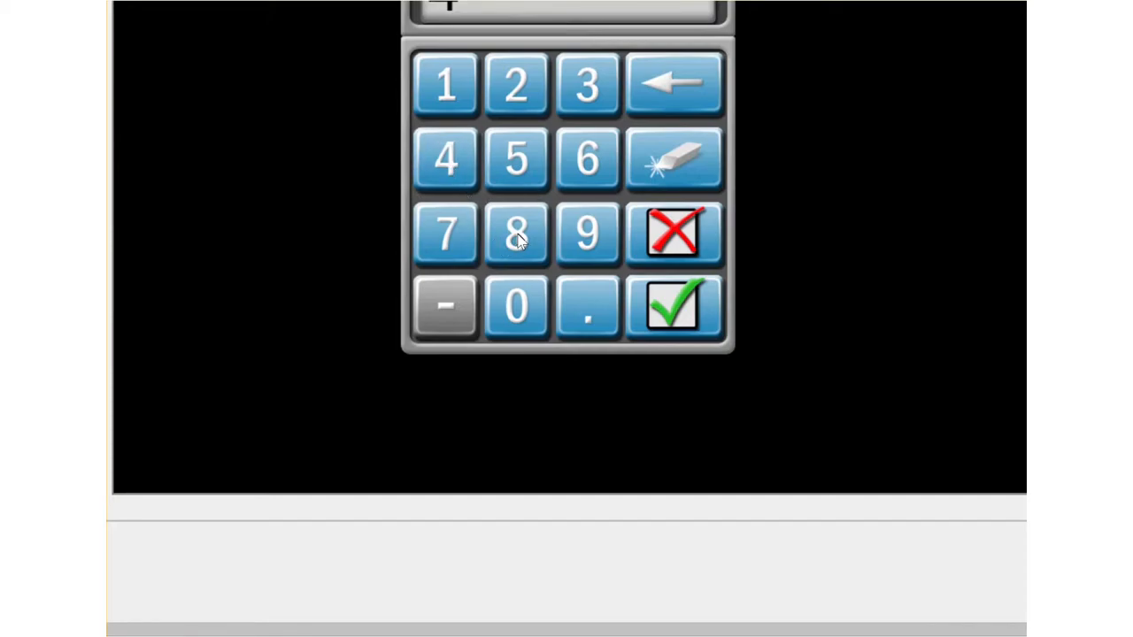
pyautogui.click(517, 234)
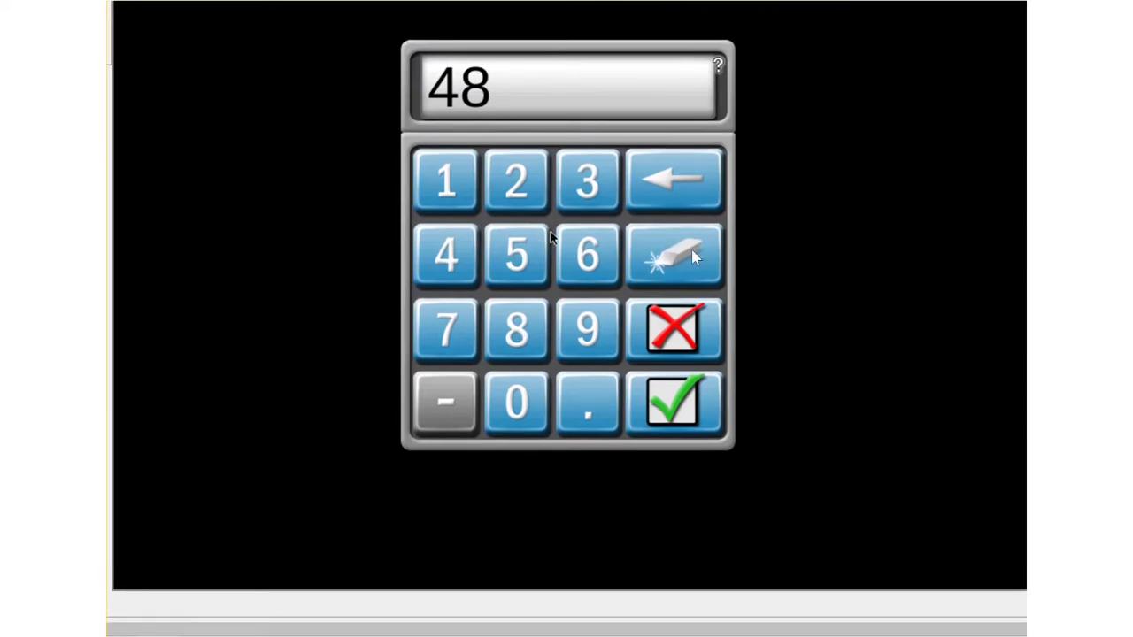
pyautogui.click(672, 403)
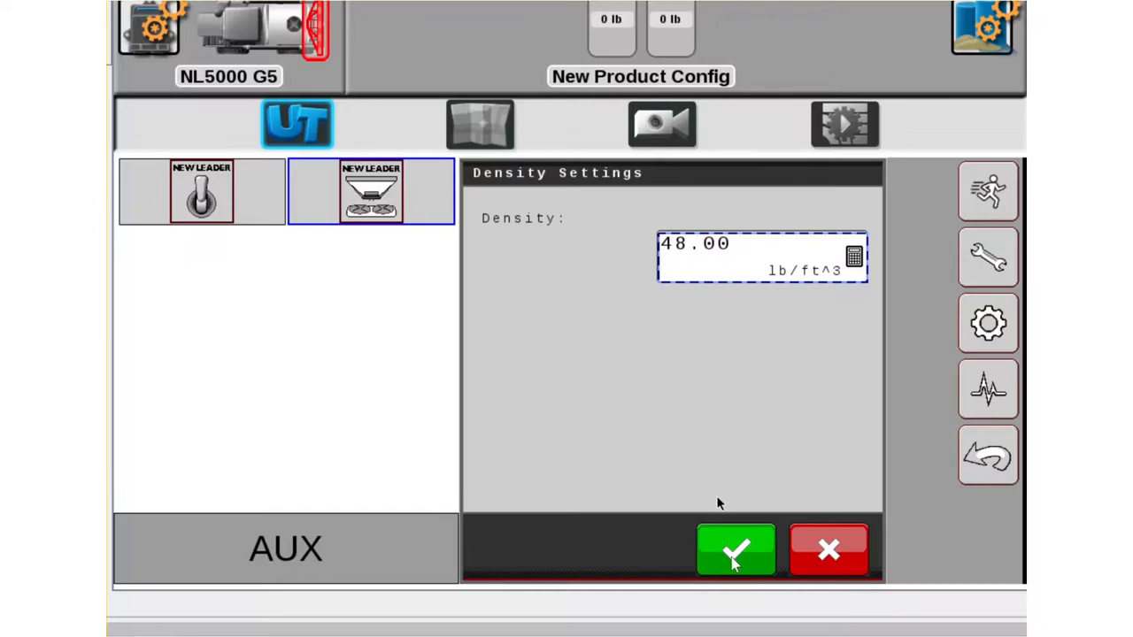
# Save the 48.00 lb/ft³ density and return to the run screen.
pyautogui.click(737, 548)
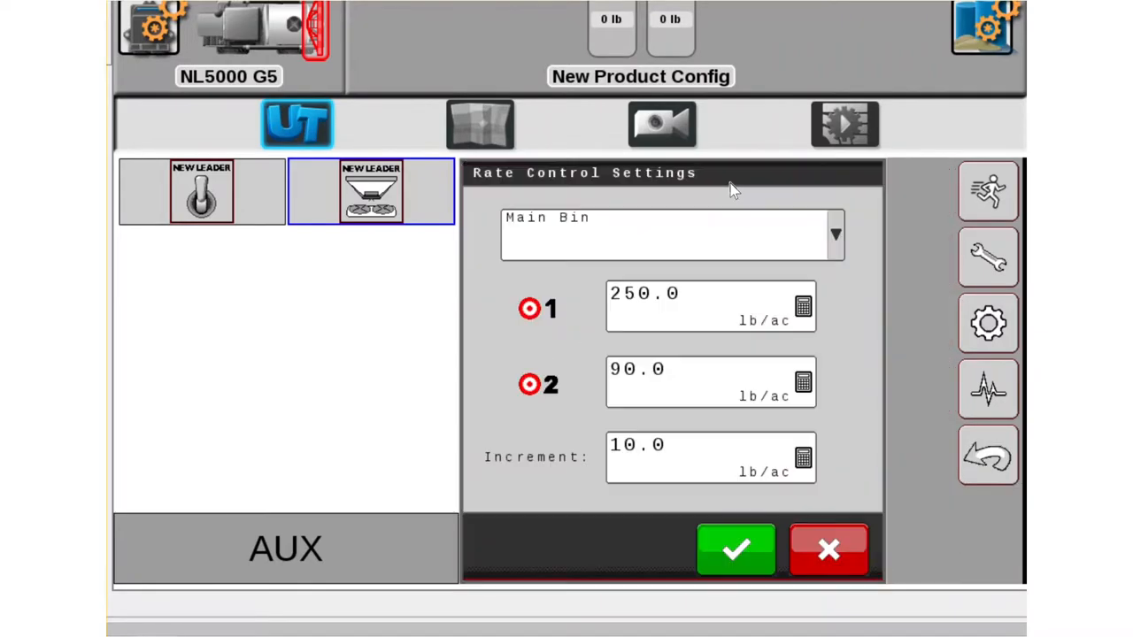
pyautogui.moveTo(641, 292)
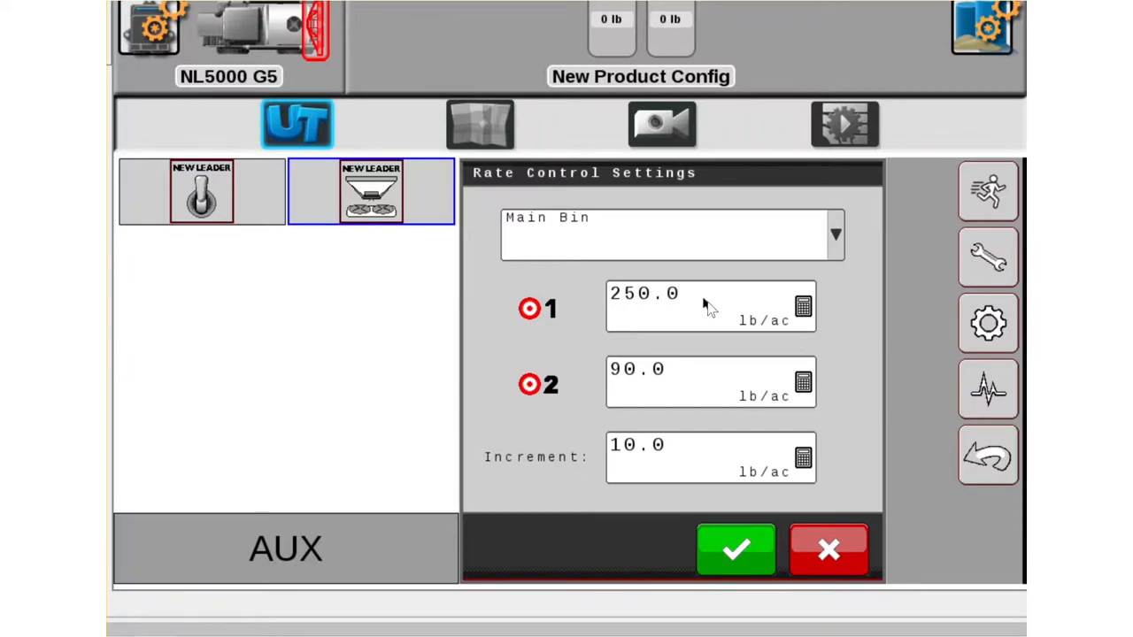
pyautogui.moveTo(701, 393)
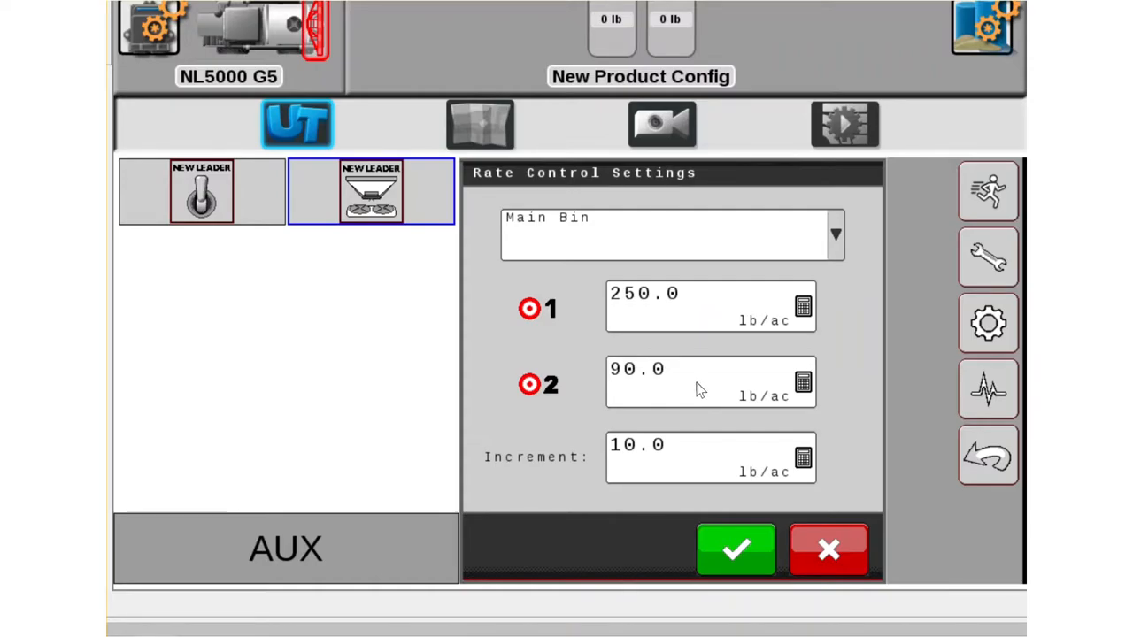
pyautogui.moveTo(653, 370)
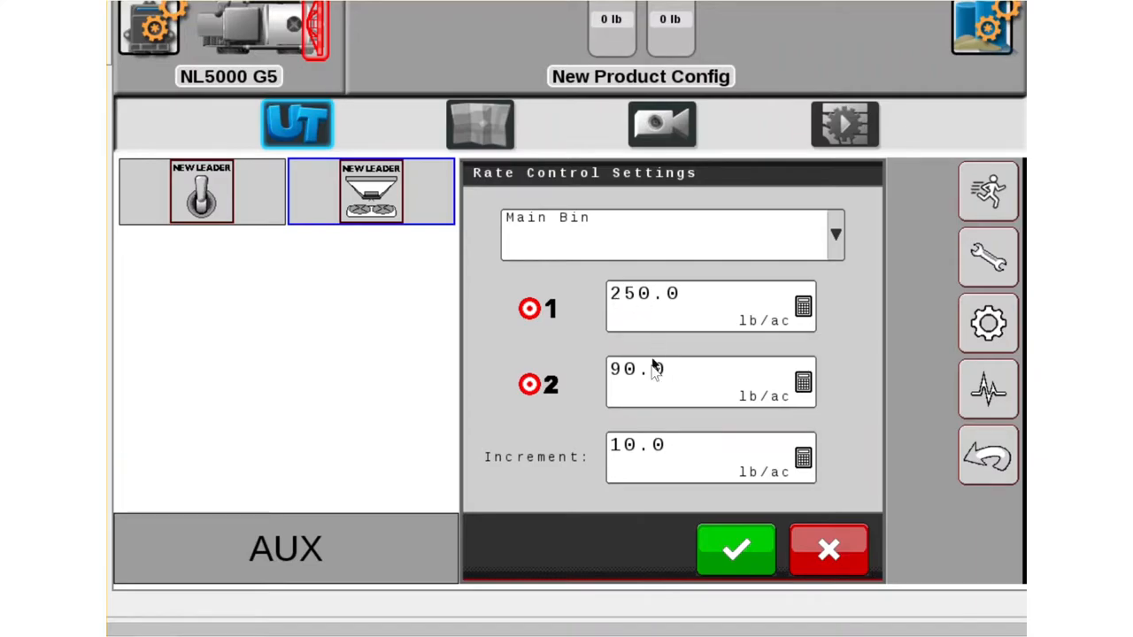
pyautogui.moveTo(673, 461)
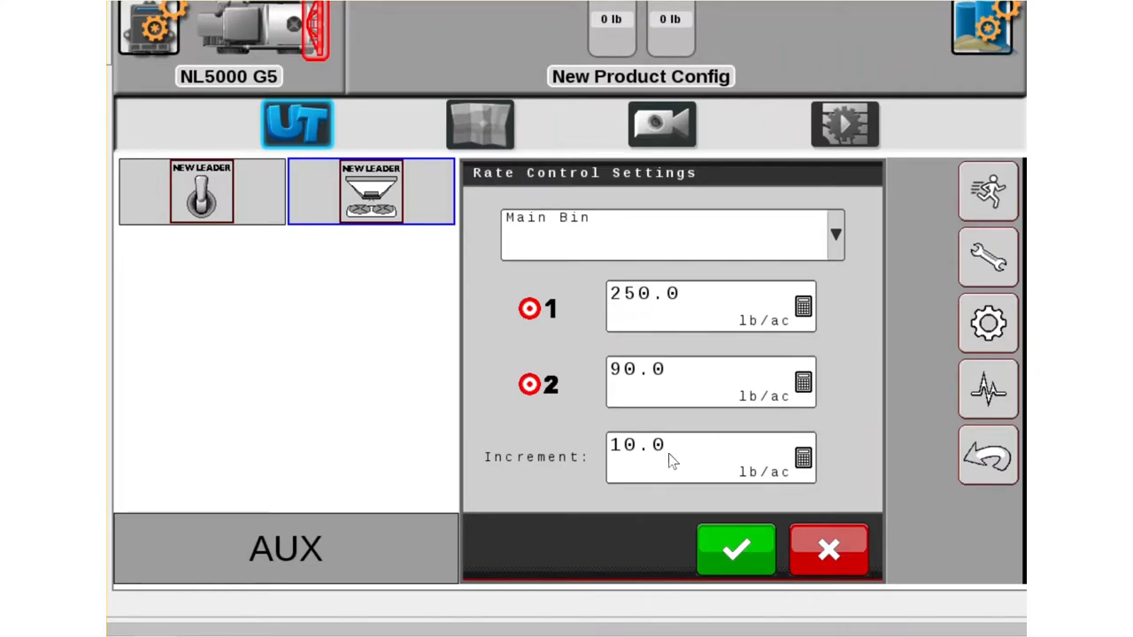
pyautogui.moveTo(646, 457)
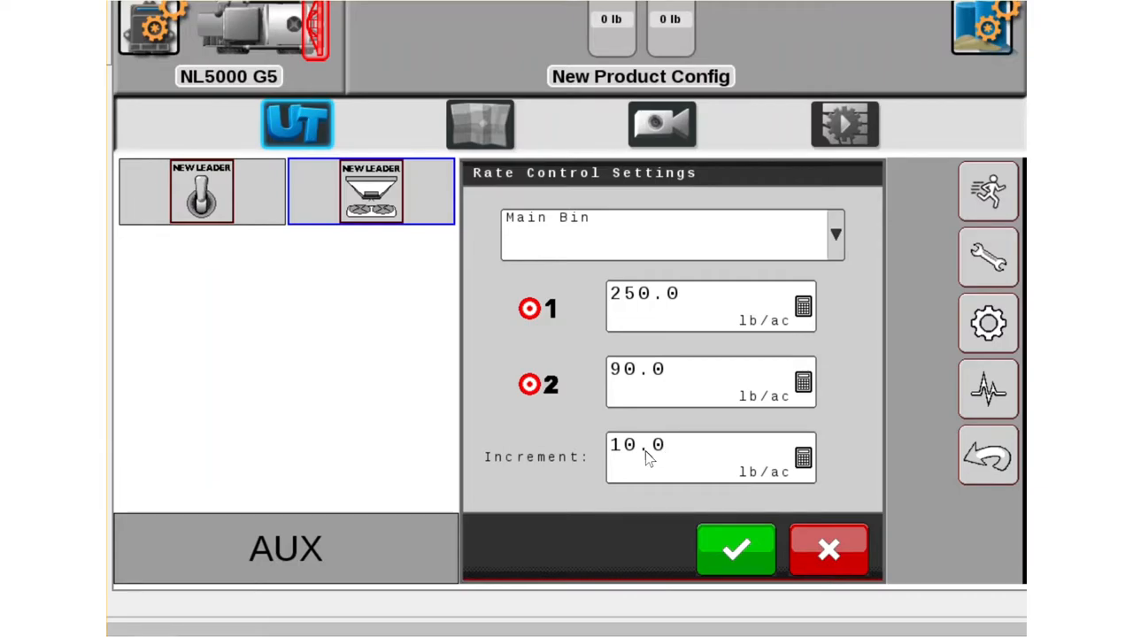
pyautogui.moveTo(623, 238)
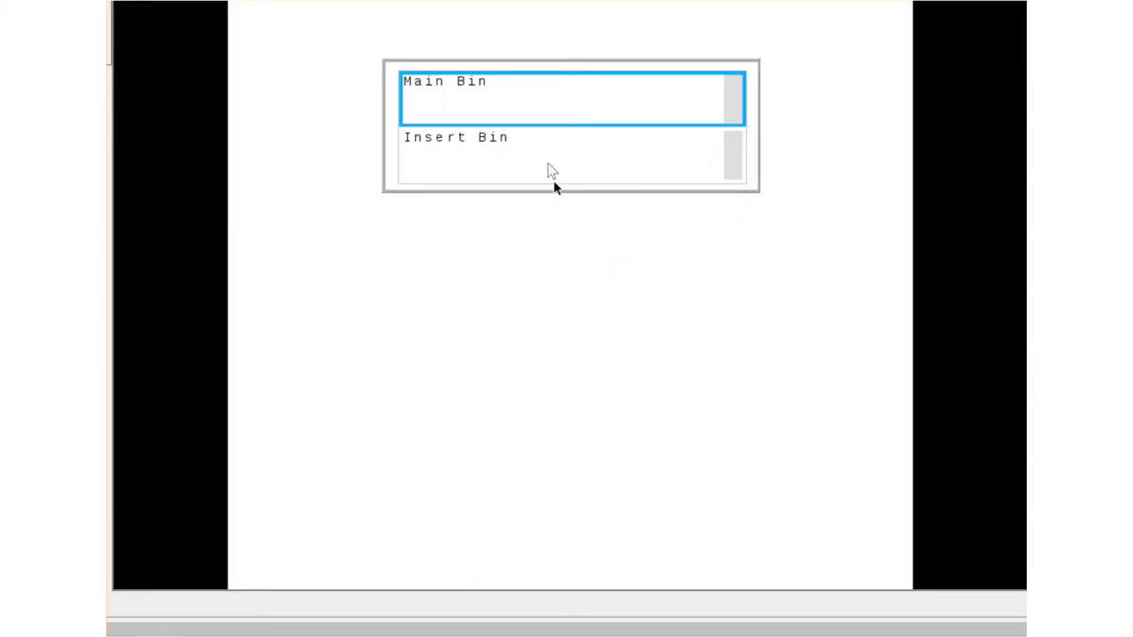
pyautogui.moveTo(682, 191)
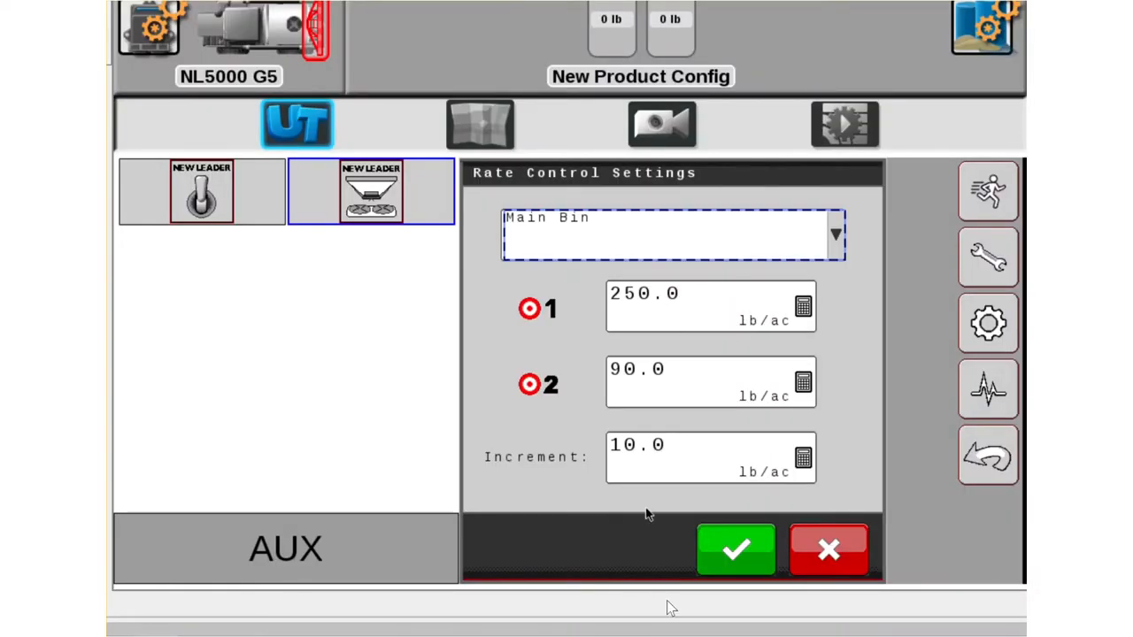
# Accept the main bin rate control settings (250.0 / 90.0 lb/ac, increment 10.0).
pyautogui.click(736, 548)
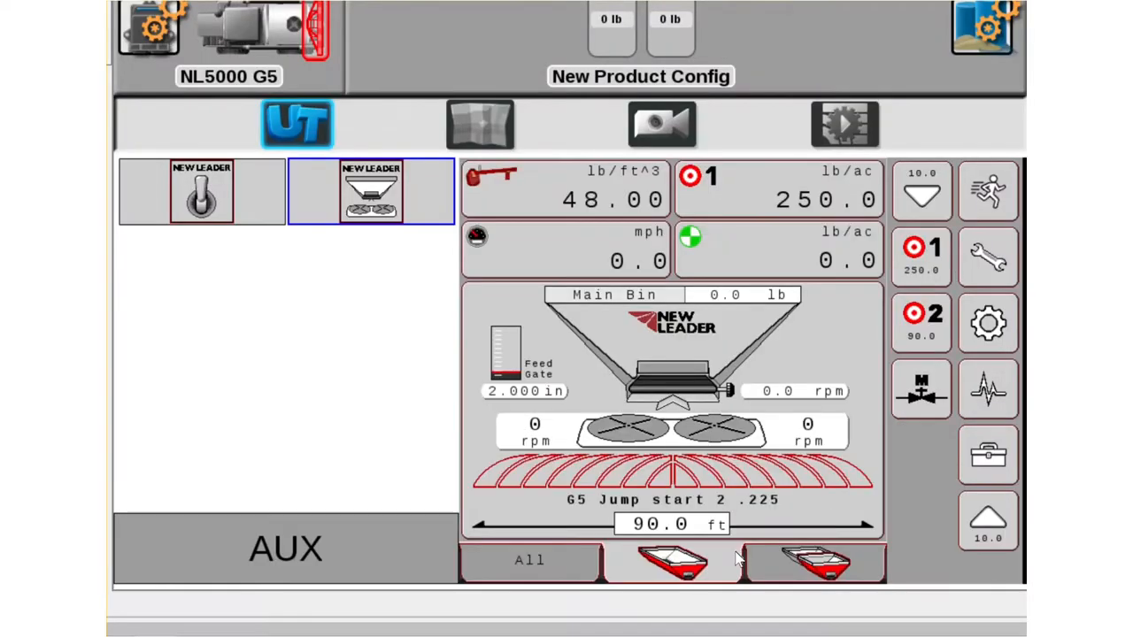
pyautogui.moveTo(765, 476)
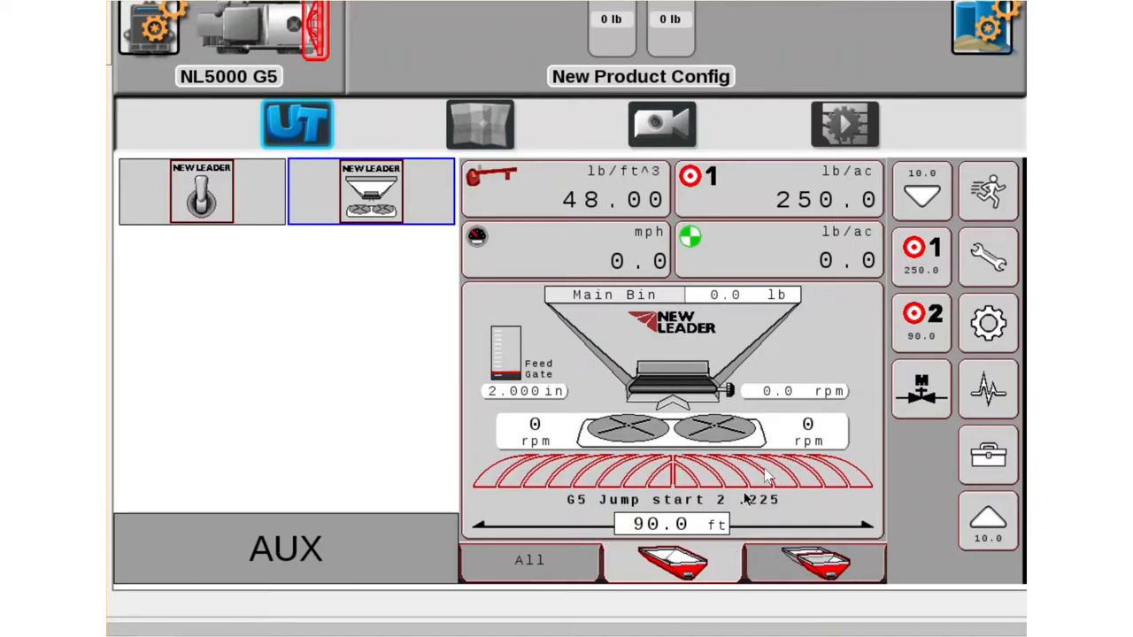
pyautogui.moveTo(800, 201)
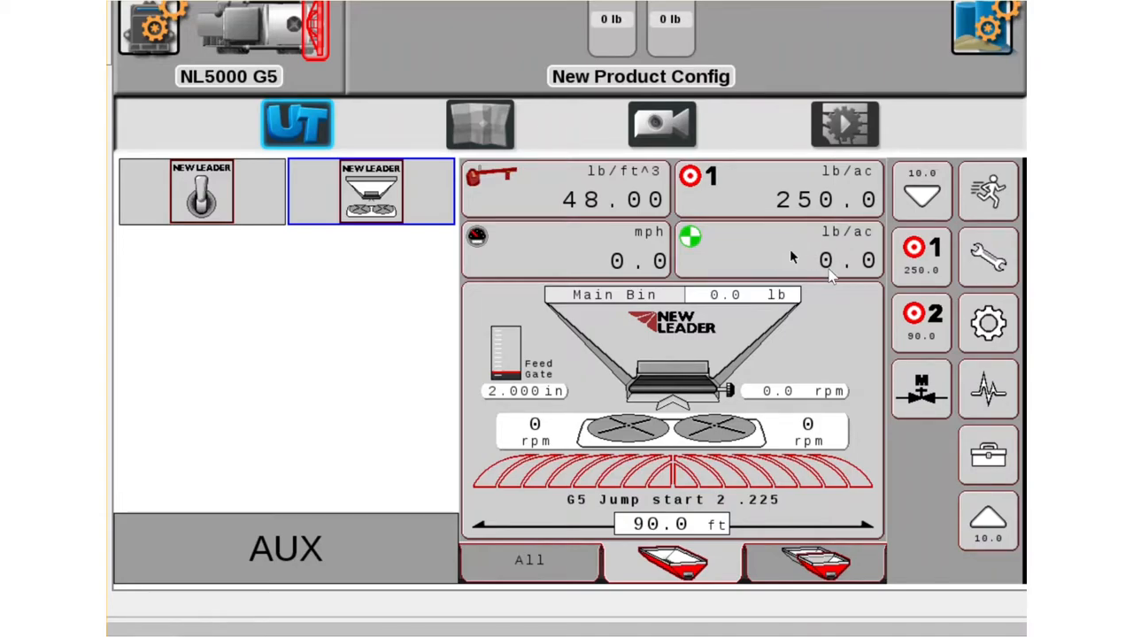
pyautogui.moveTo(783, 259)
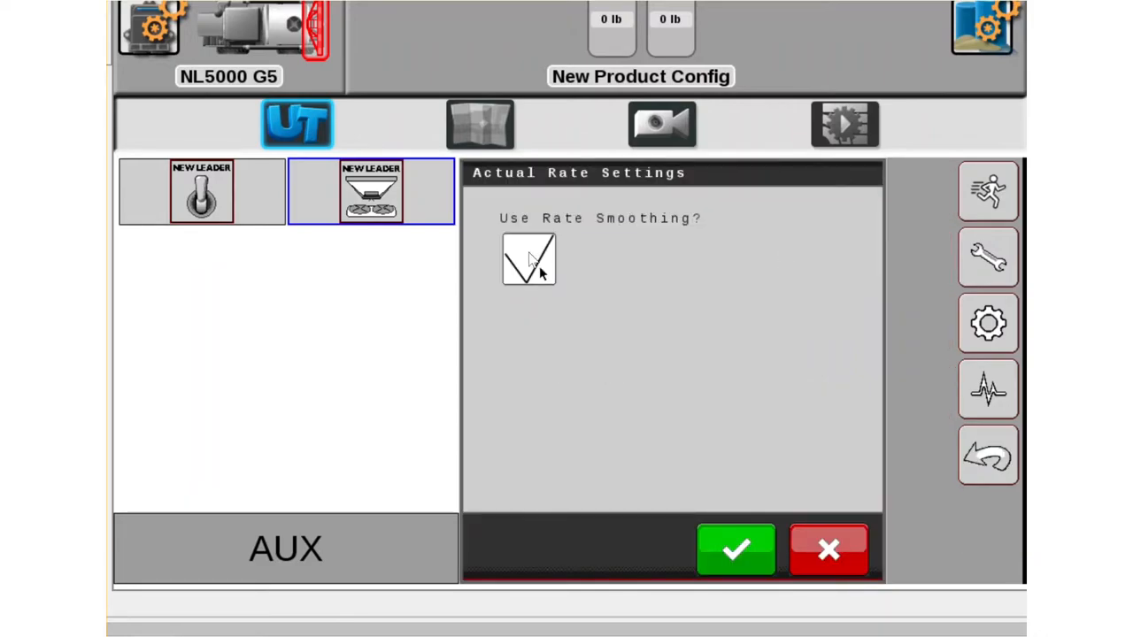
pyautogui.click(527, 258)
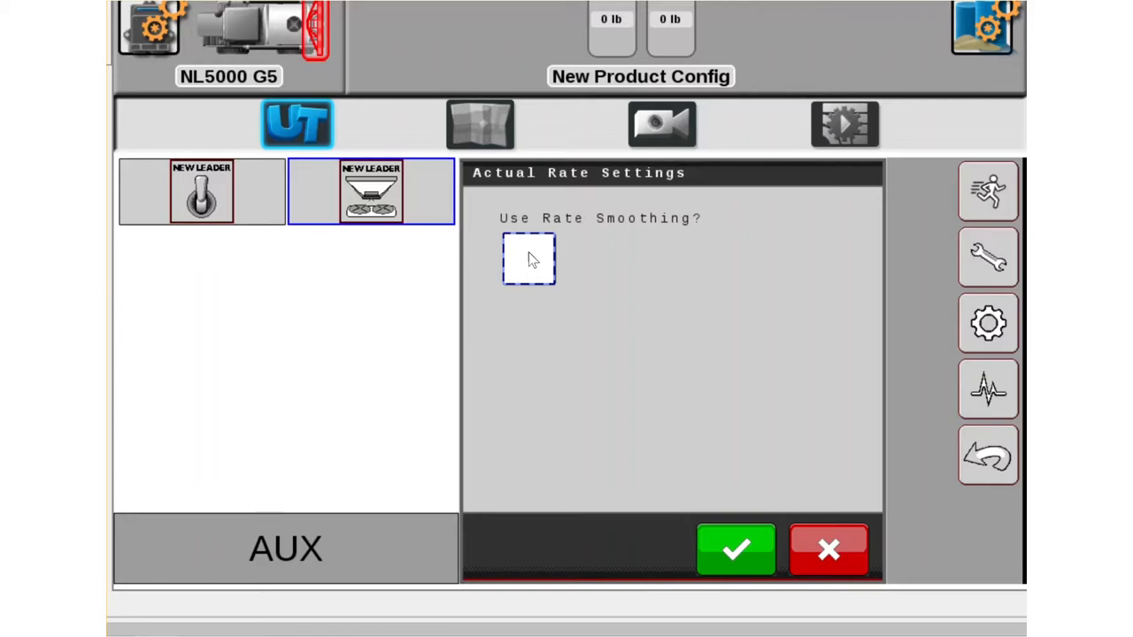
pyautogui.moveTo(539, 267)
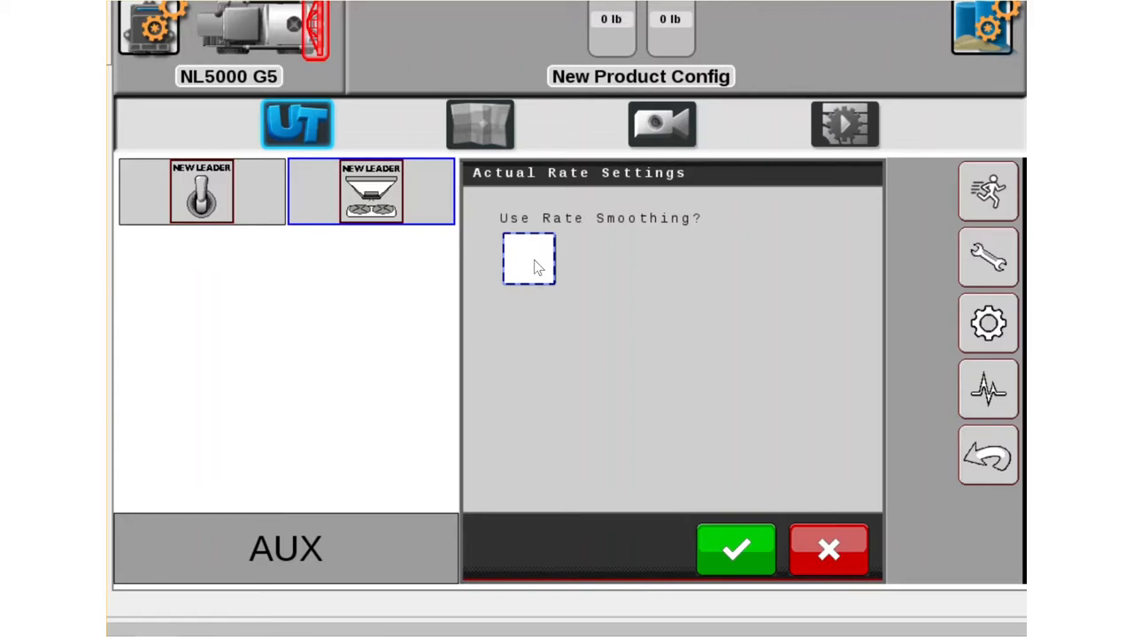
pyautogui.click(527, 259)
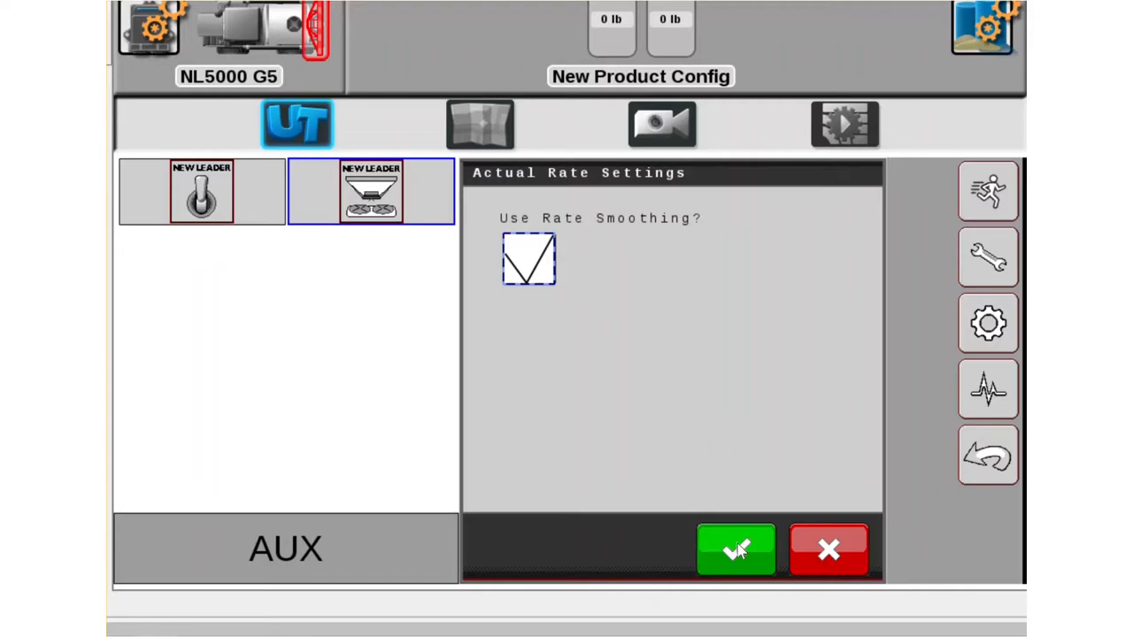
pyautogui.click(737, 549)
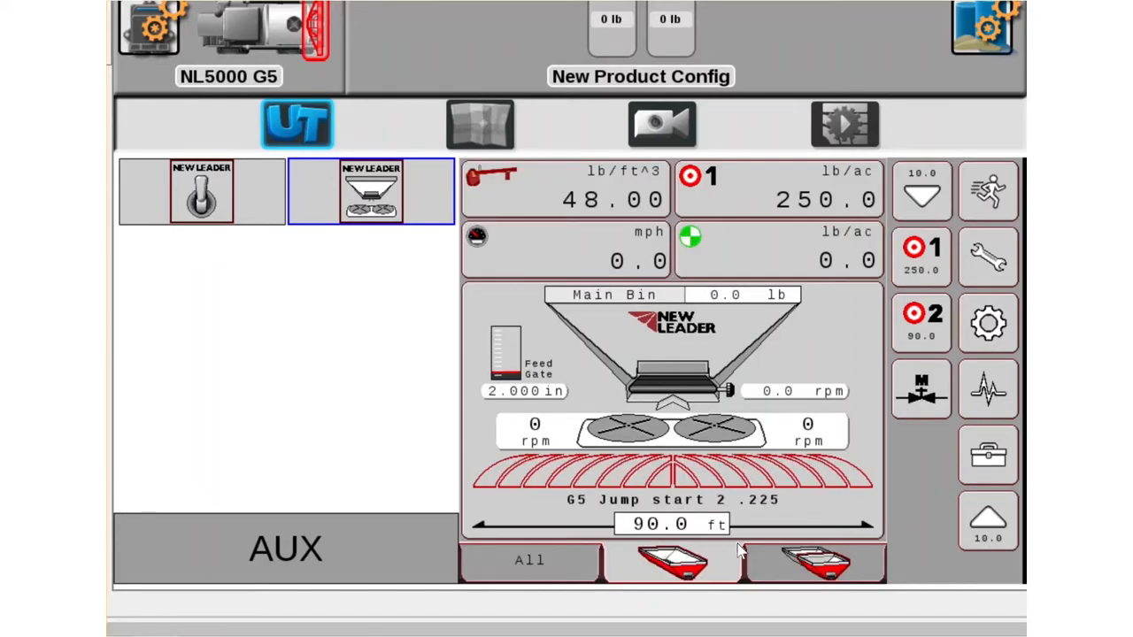
pyautogui.moveTo(641, 248)
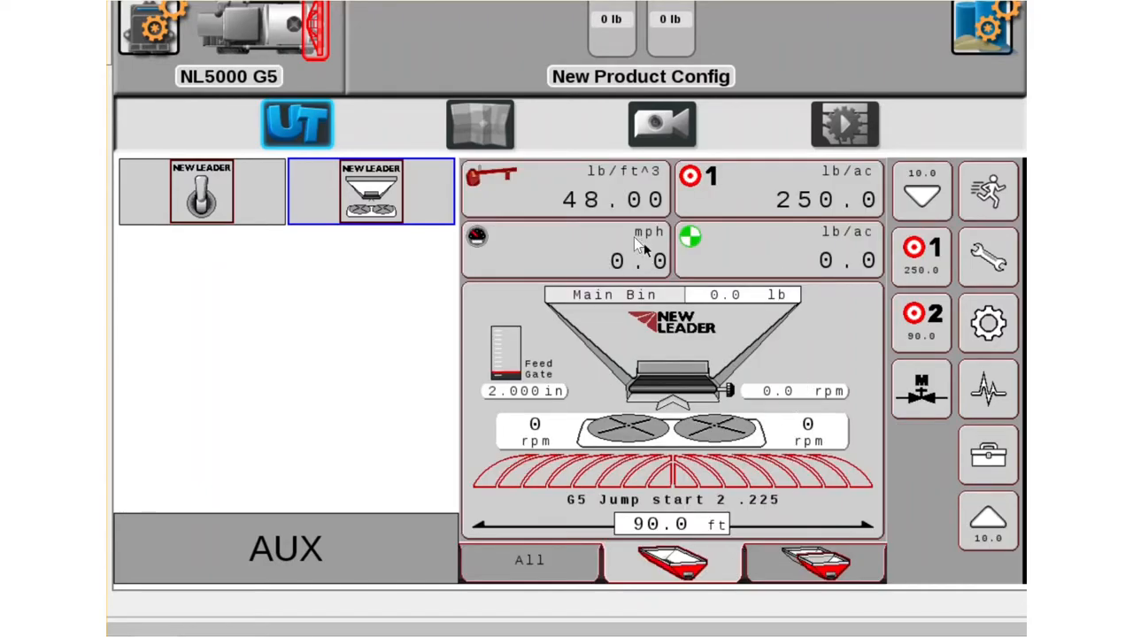
pyautogui.moveTo(623, 257)
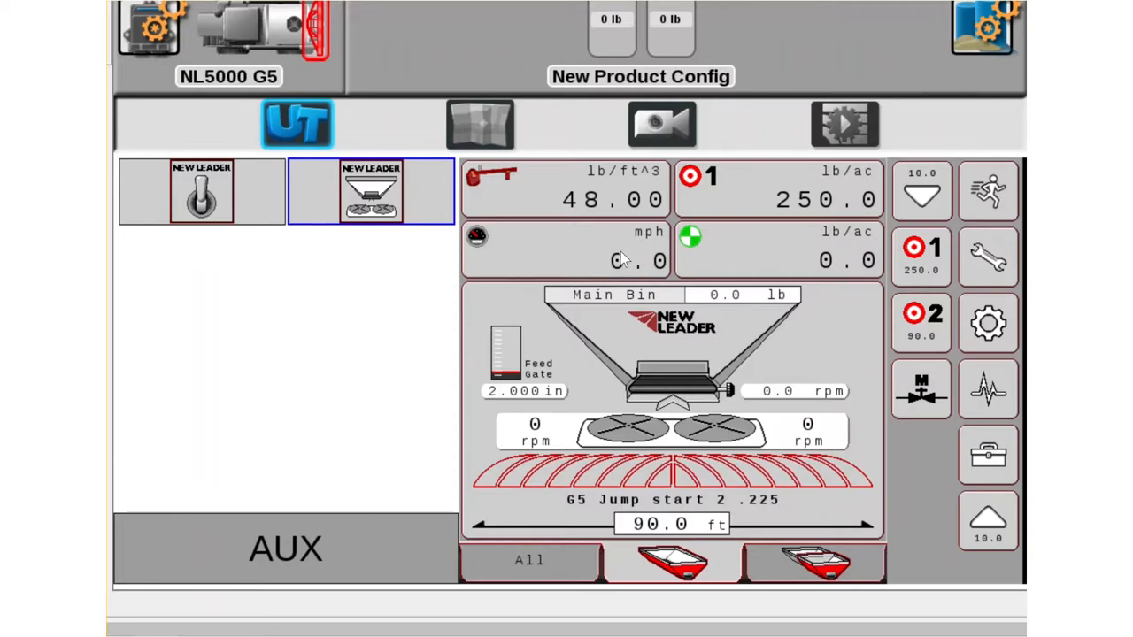
pyautogui.moveTo(574, 244)
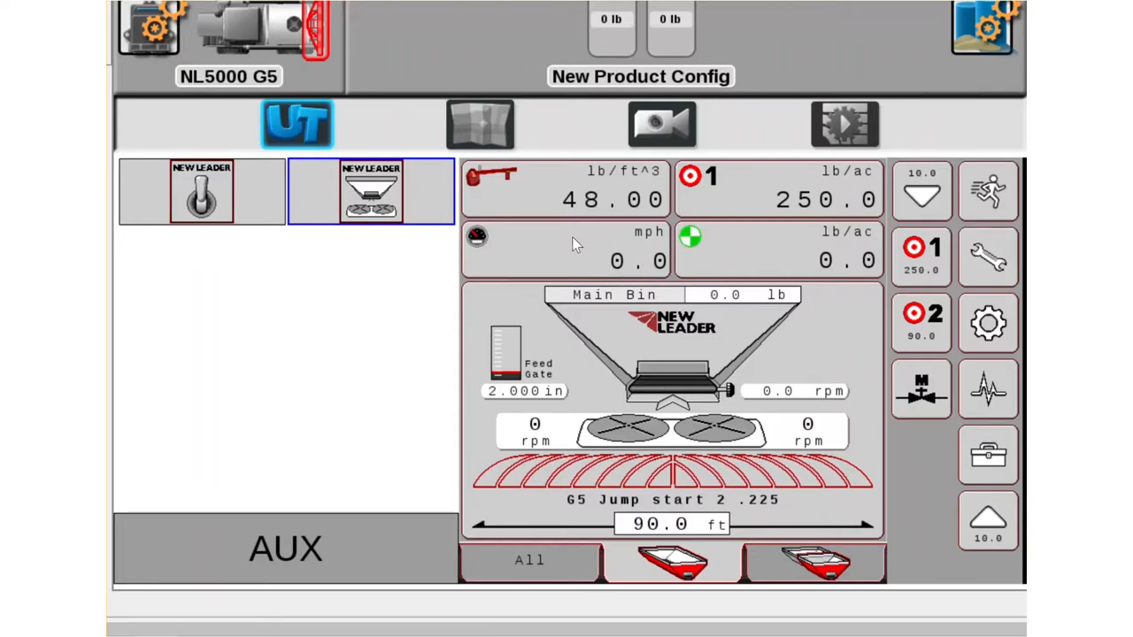
# Keep ISO Gnd Speed as the ground speed source in the speed settings.
pyautogui.click(477, 237)
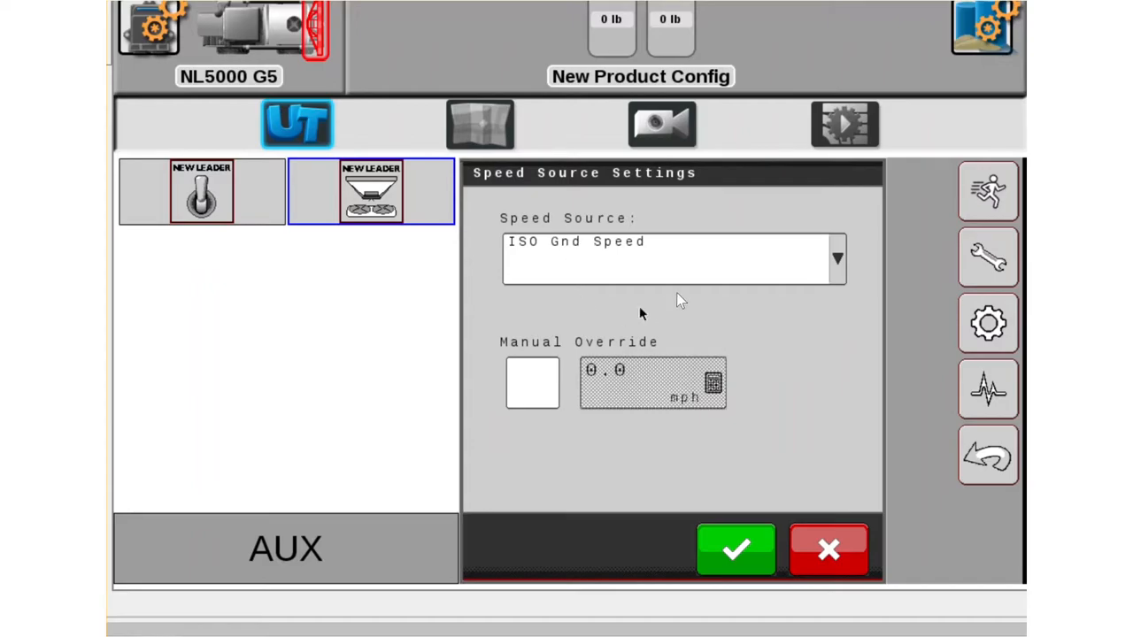
pyautogui.moveTo(735, 277)
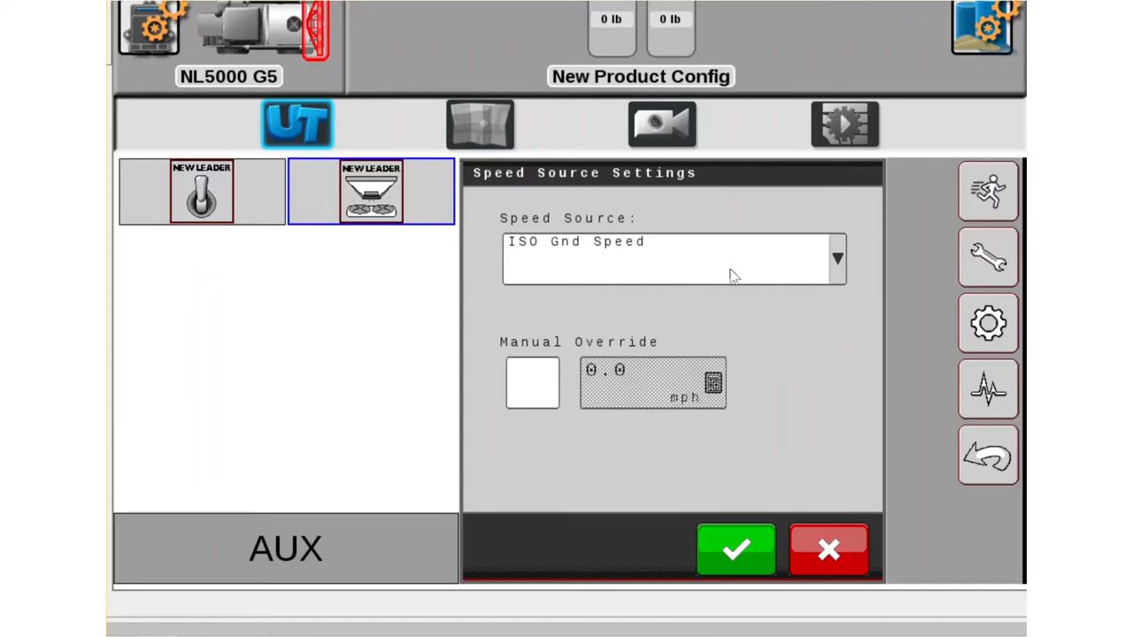
pyautogui.click(835, 259)
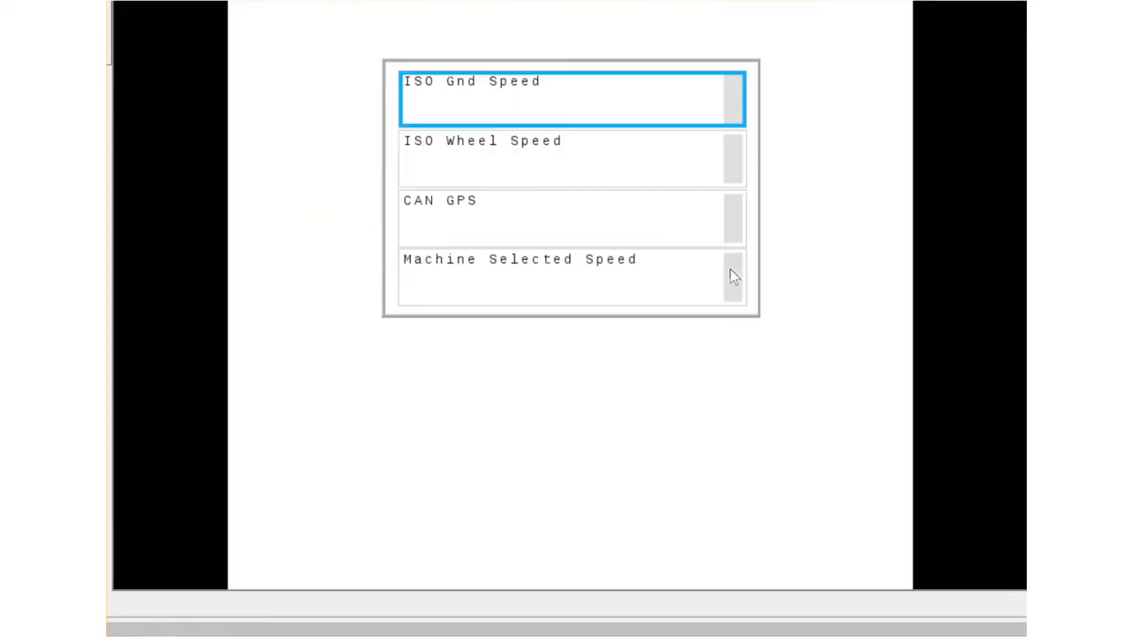
pyautogui.moveTo(676, 265)
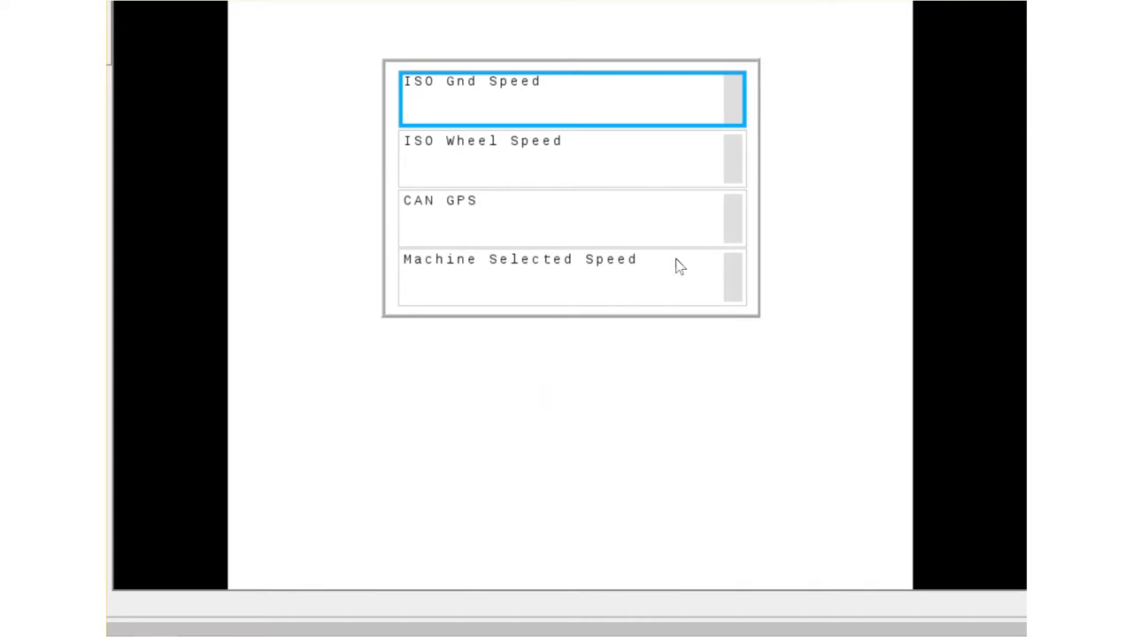
pyautogui.moveTo(567, 285)
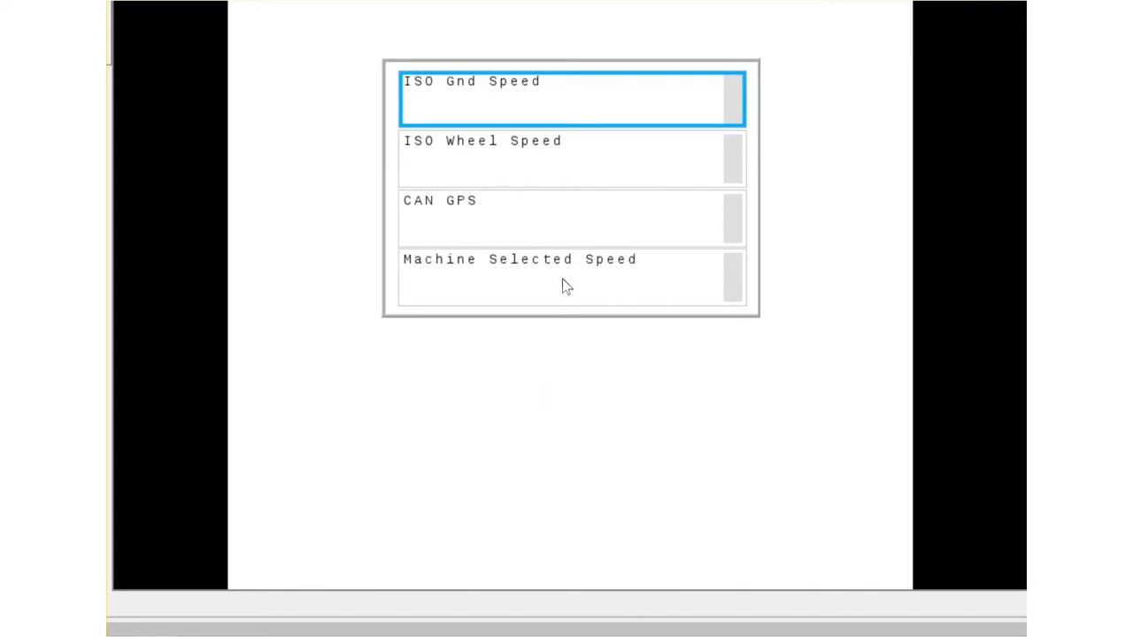
pyautogui.click(570, 97)
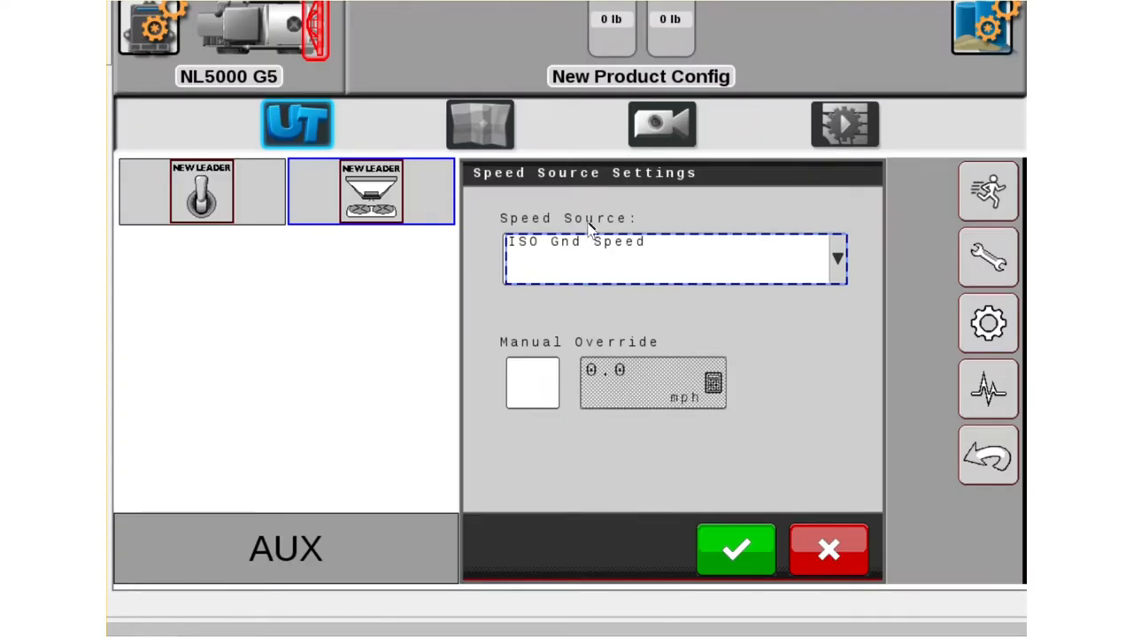
pyautogui.moveTo(544, 395)
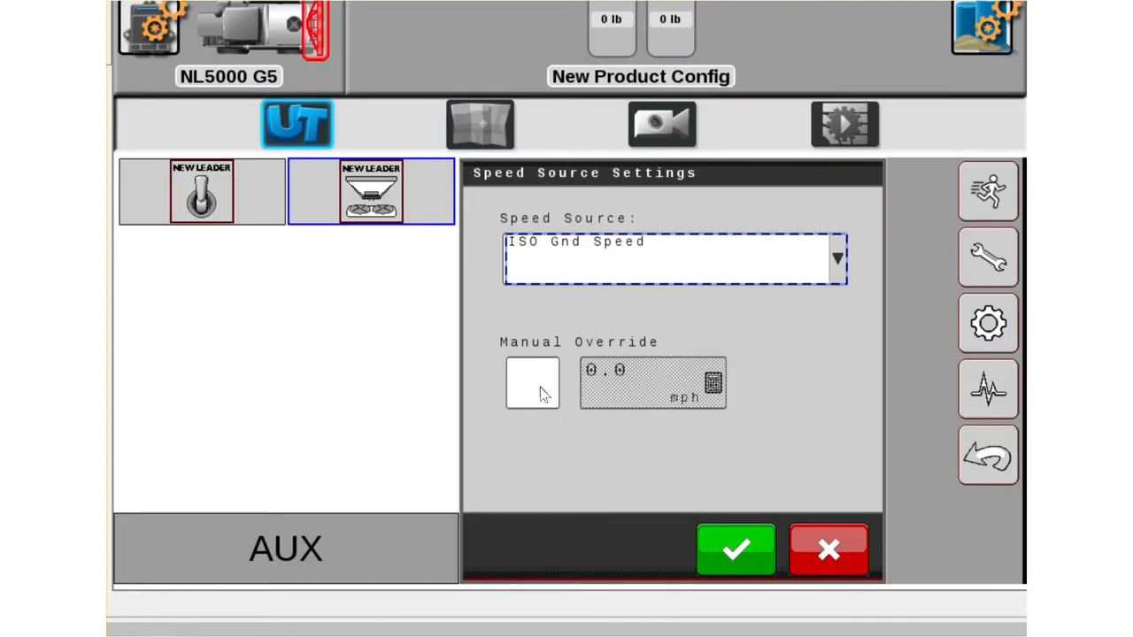
pyautogui.moveTo(545, 387)
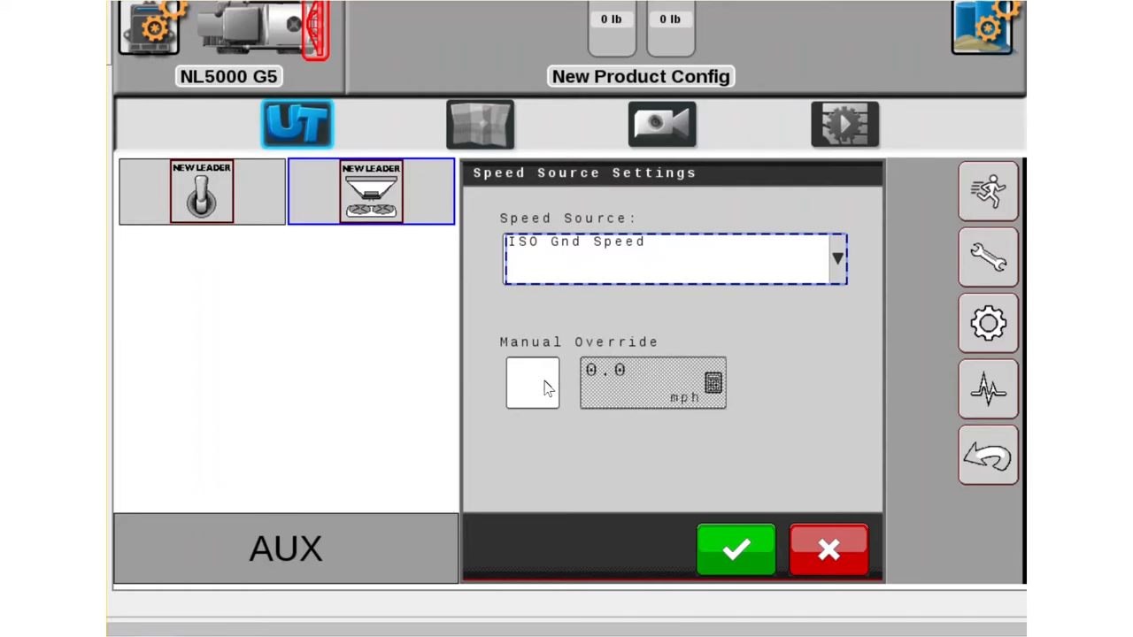
# Enable Manual Override at 15.0 mph and apply the speed settings.
pyautogui.click(531, 383)
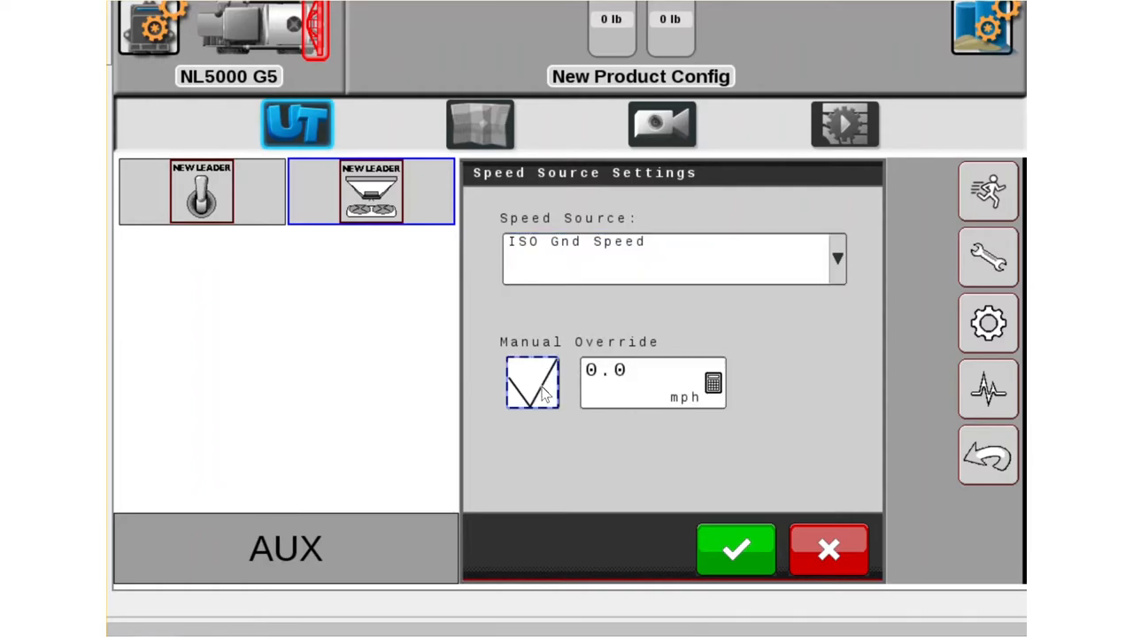
pyautogui.moveTo(652, 391)
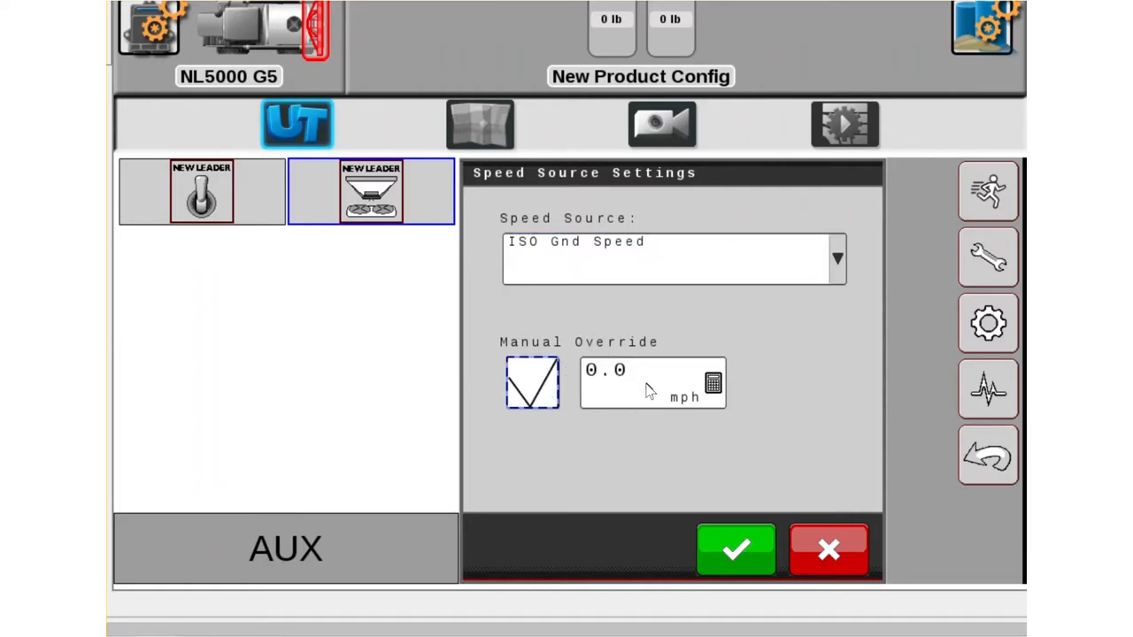
pyautogui.click(713, 382)
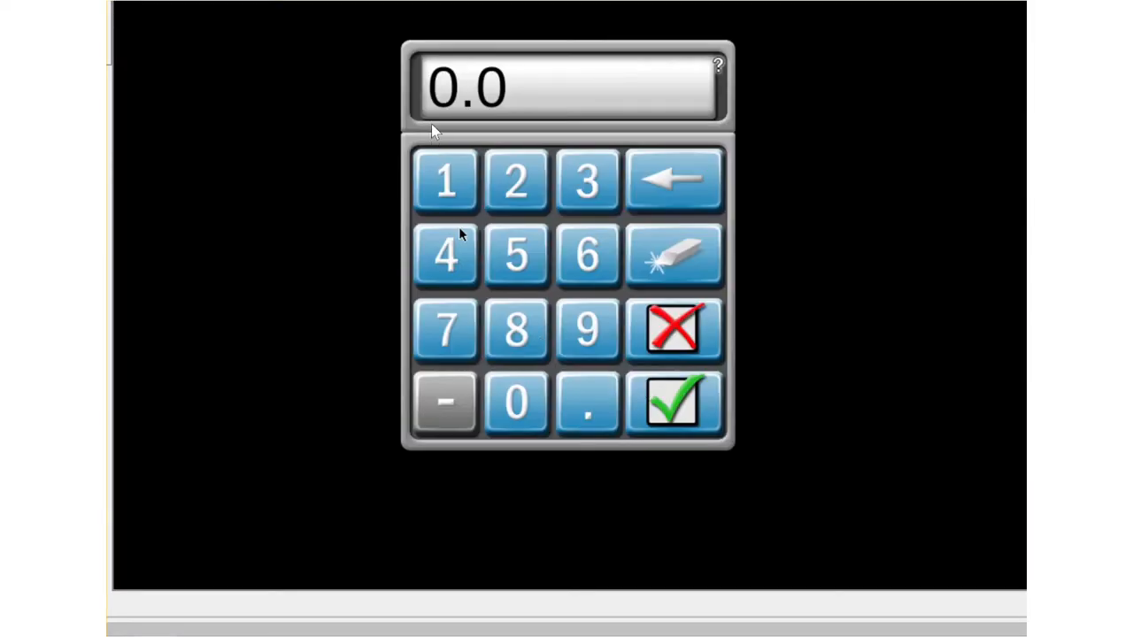
pyautogui.click(517, 255)
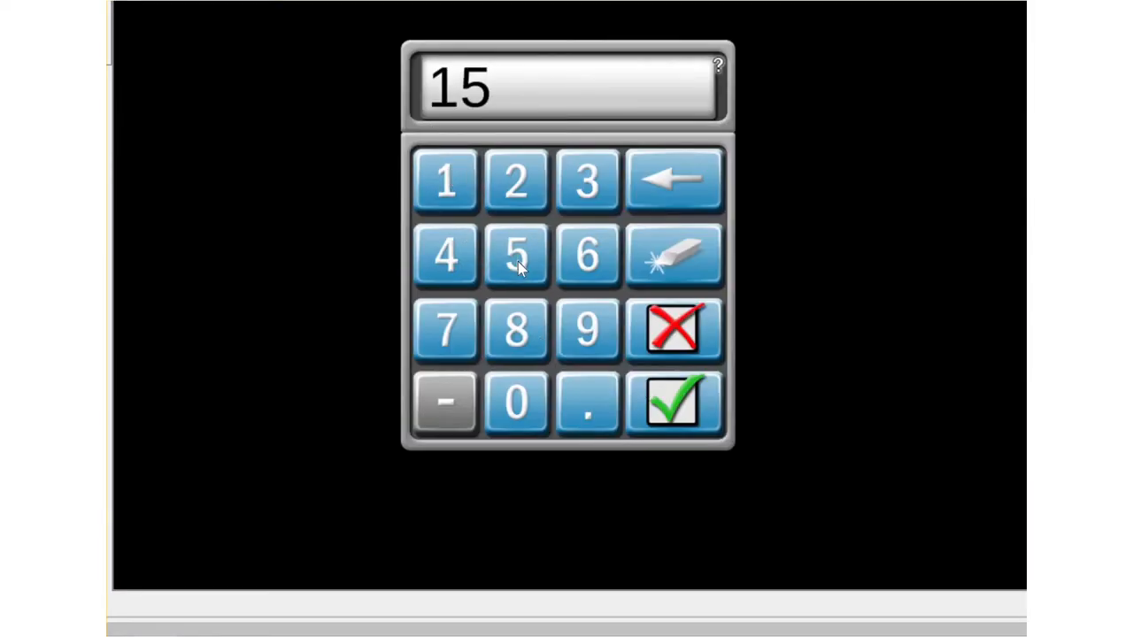
pyautogui.moveTo(674, 404)
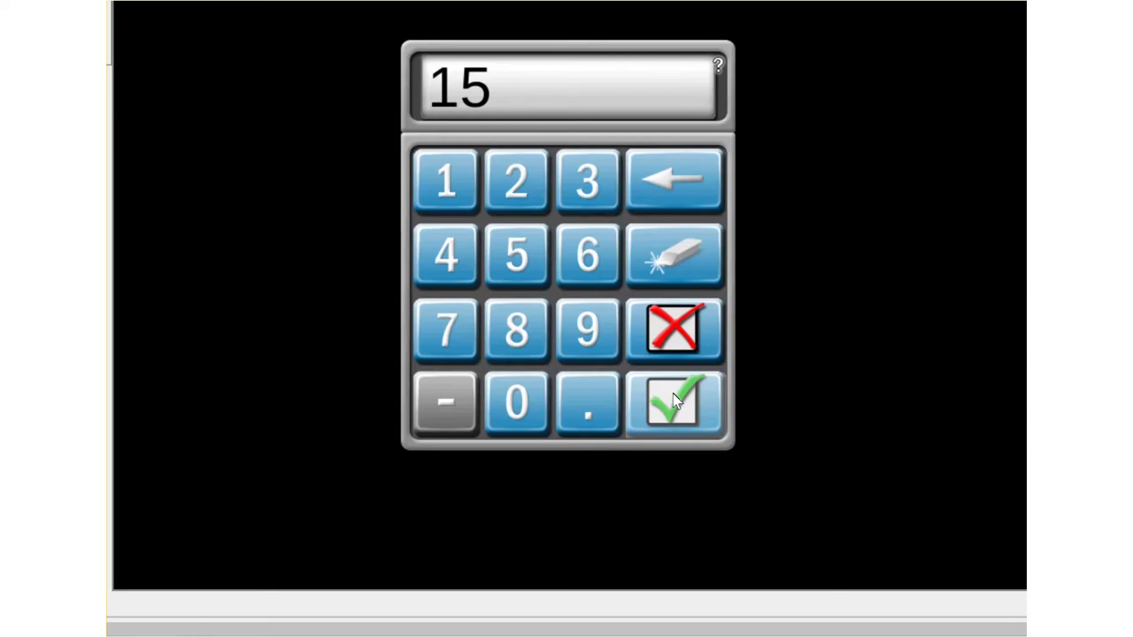
pyautogui.click(673, 404)
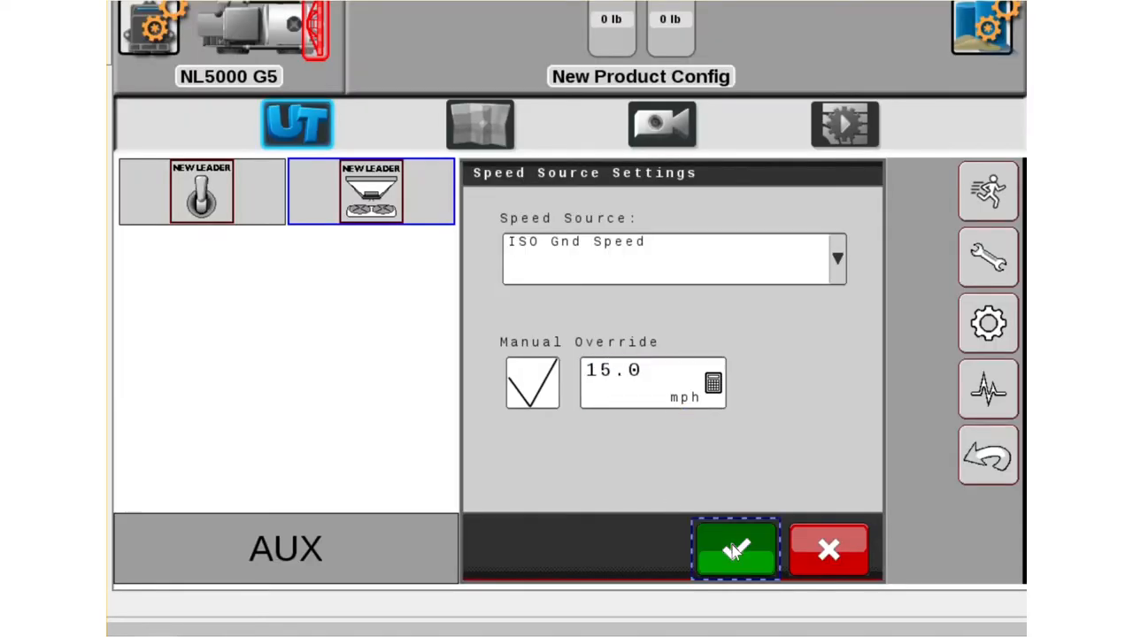
pyautogui.click(734, 549)
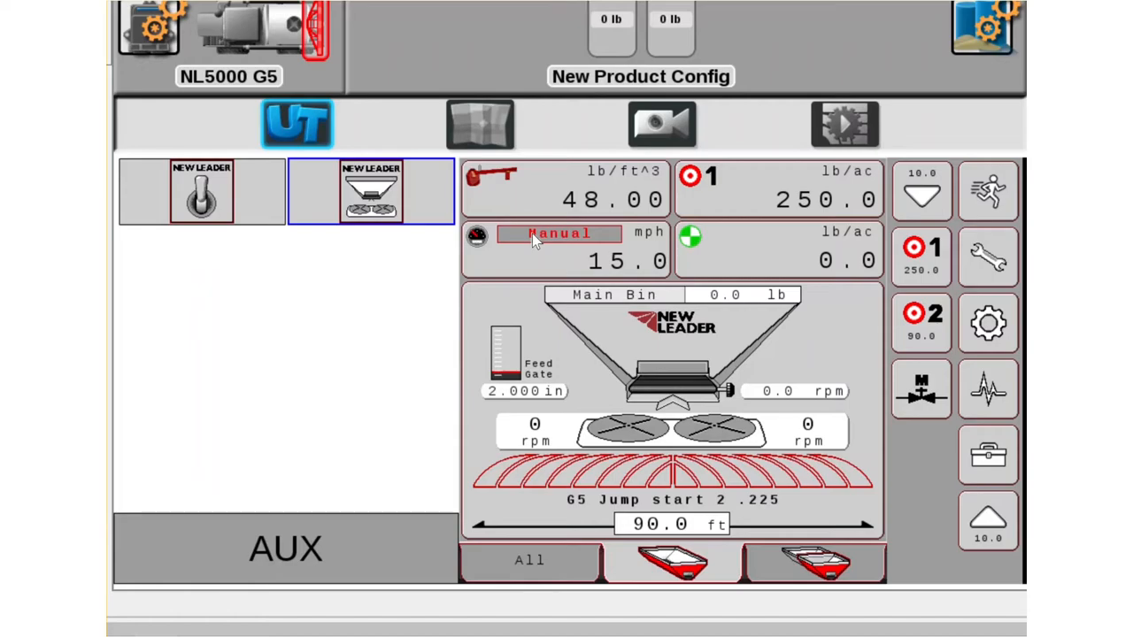
# Disable the manual speed override so ground speed reads 0.0 mph.
pyautogui.click(557, 233)
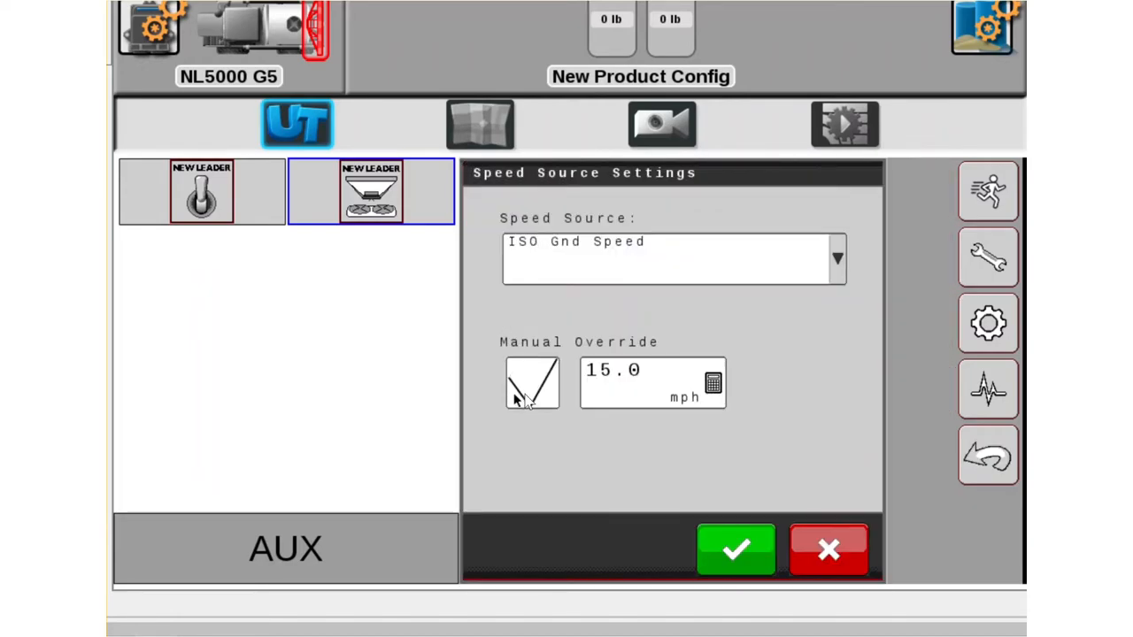
pyautogui.click(531, 382)
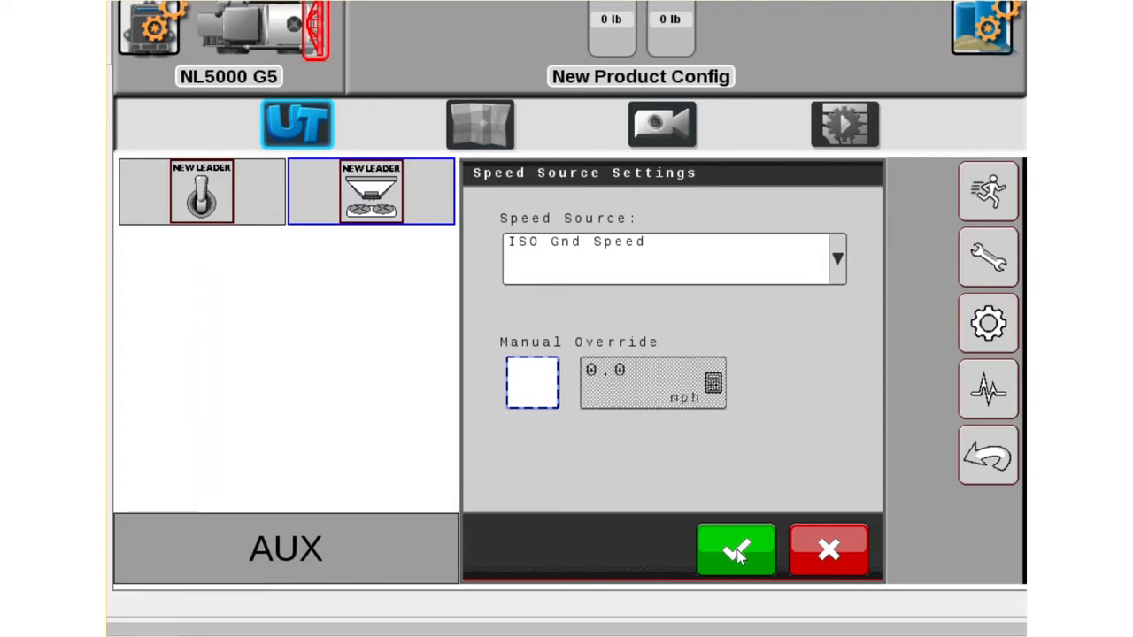
pyautogui.click(737, 548)
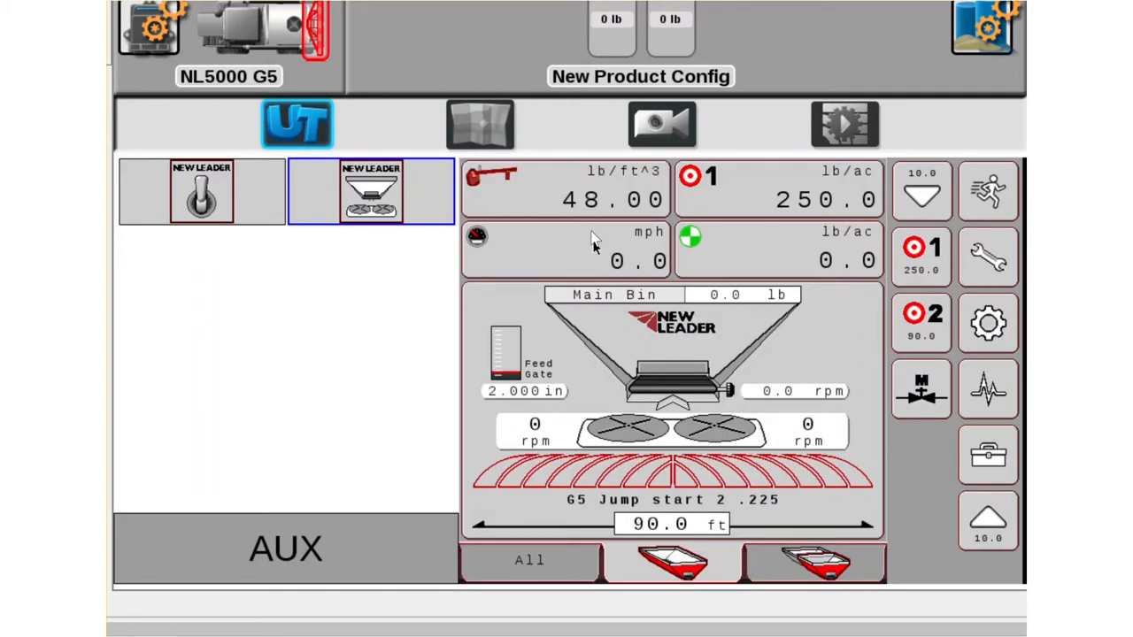
pyautogui.moveTo(573, 255)
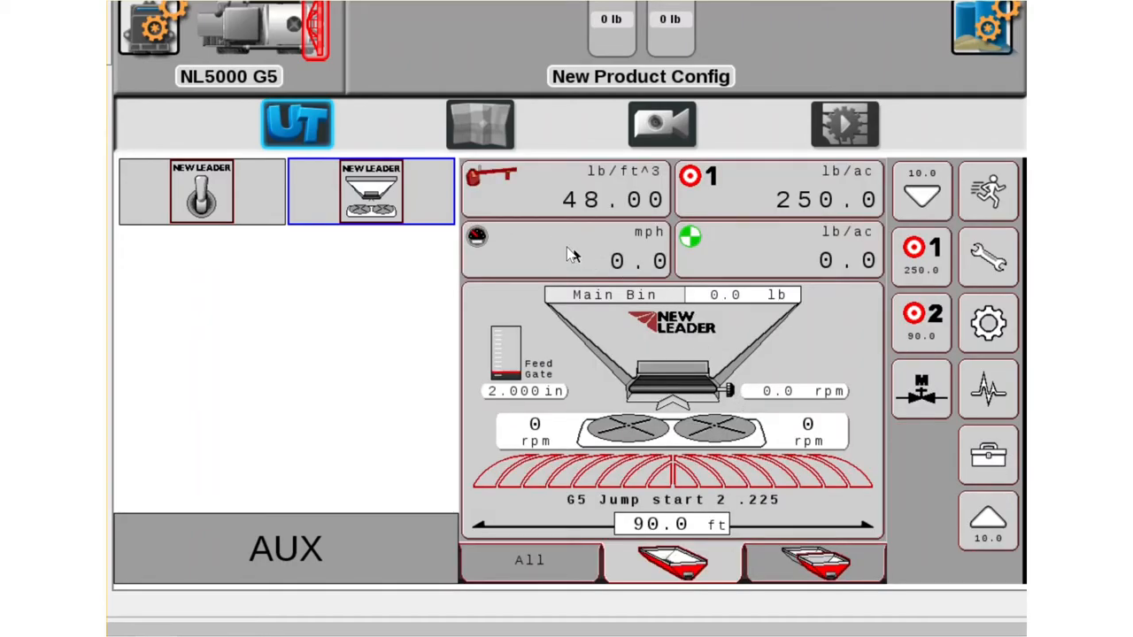
pyautogui.moveTo(659, 358)
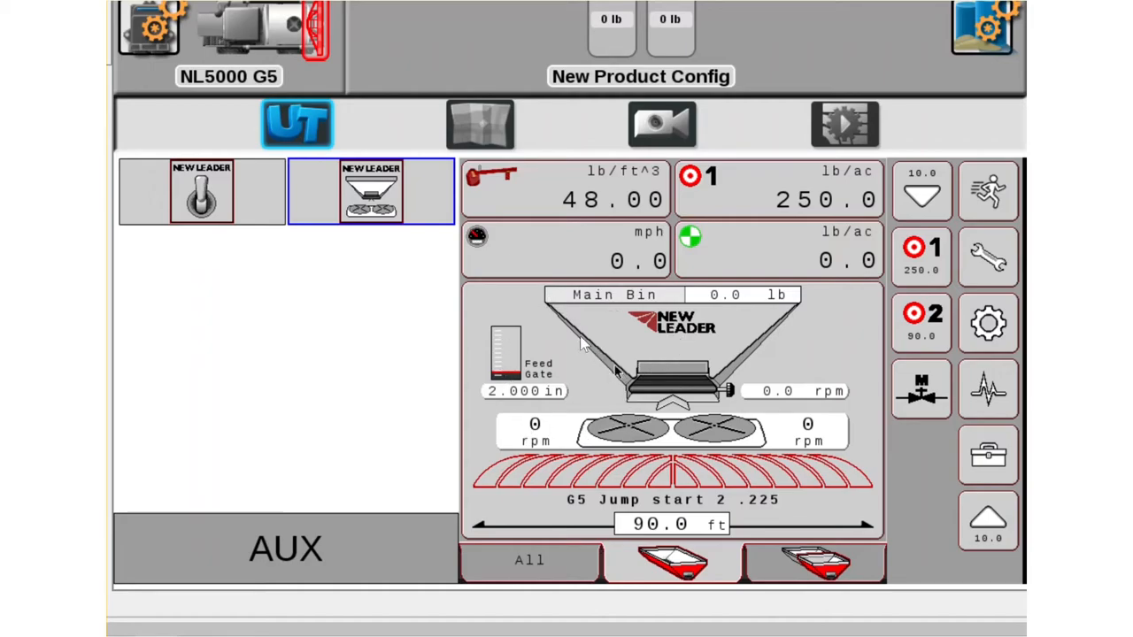
pyautogui.moveTo(566, 381)
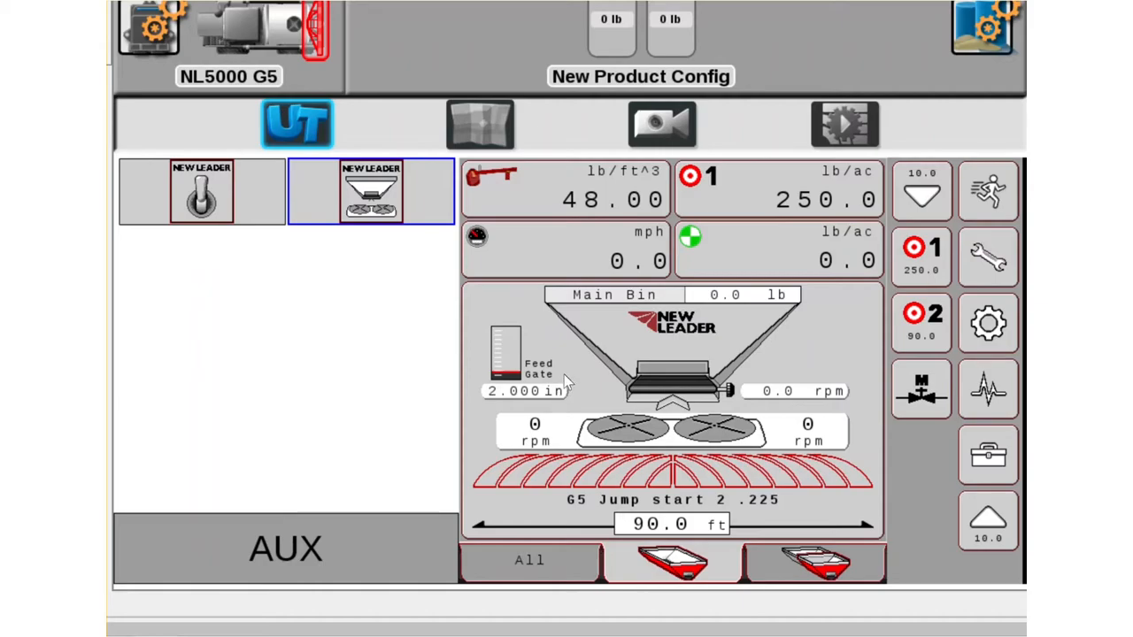
pyautogui.moveTo(517, 376)
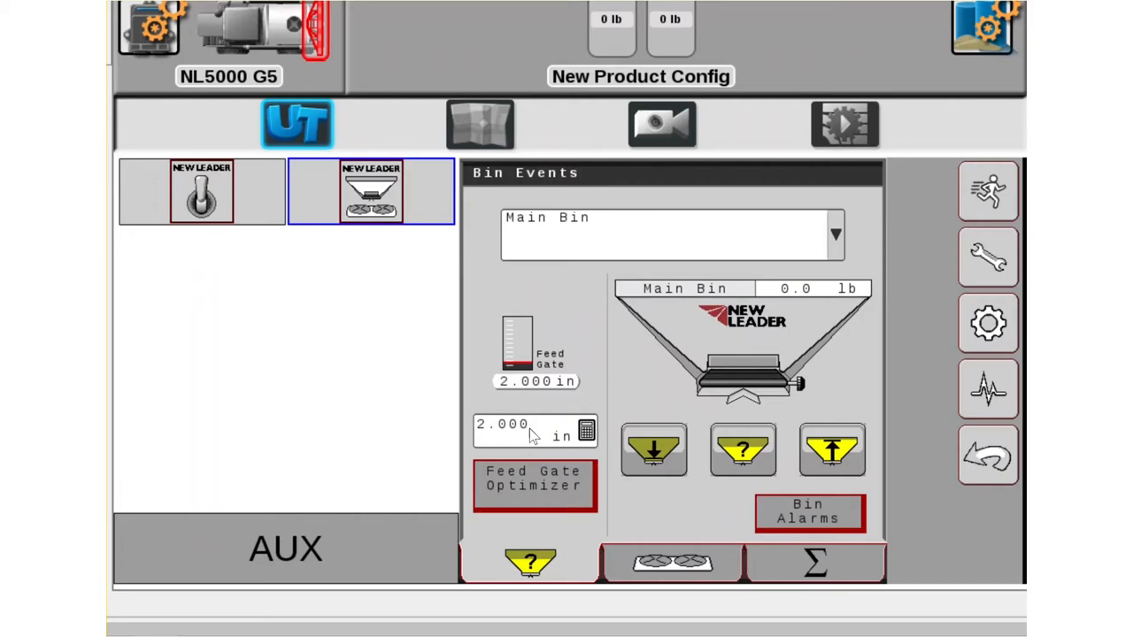
# Enter a main bin feed gate opening of 3 inches in Bin Events.
pyautogui.click(586, 432)
pyautogui.write('3')
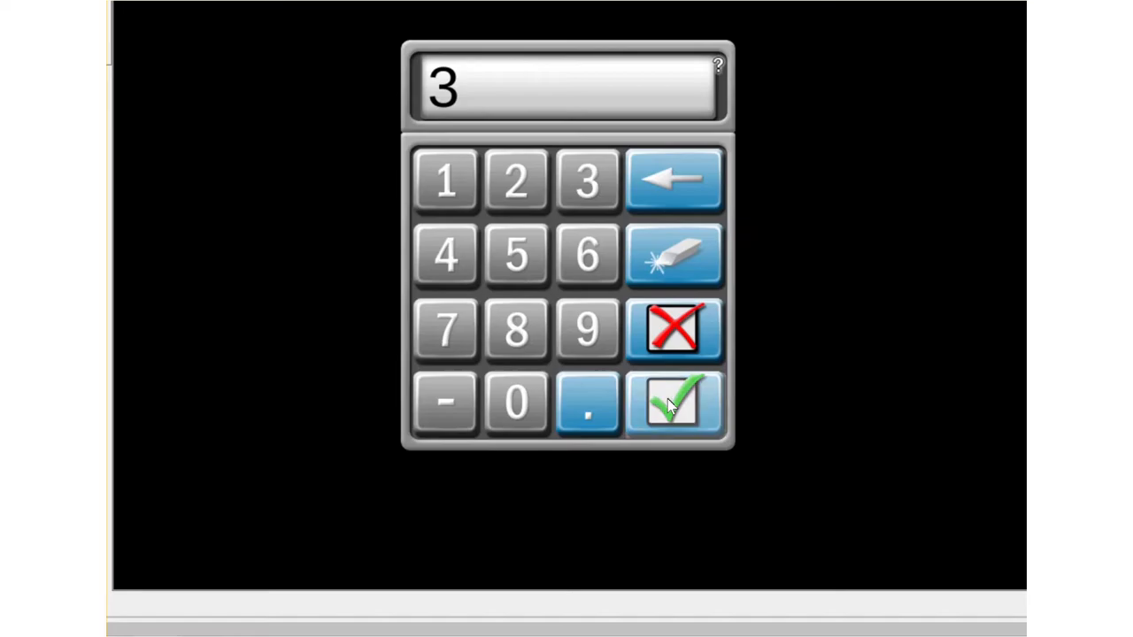
pyautogui.click(673, 404)
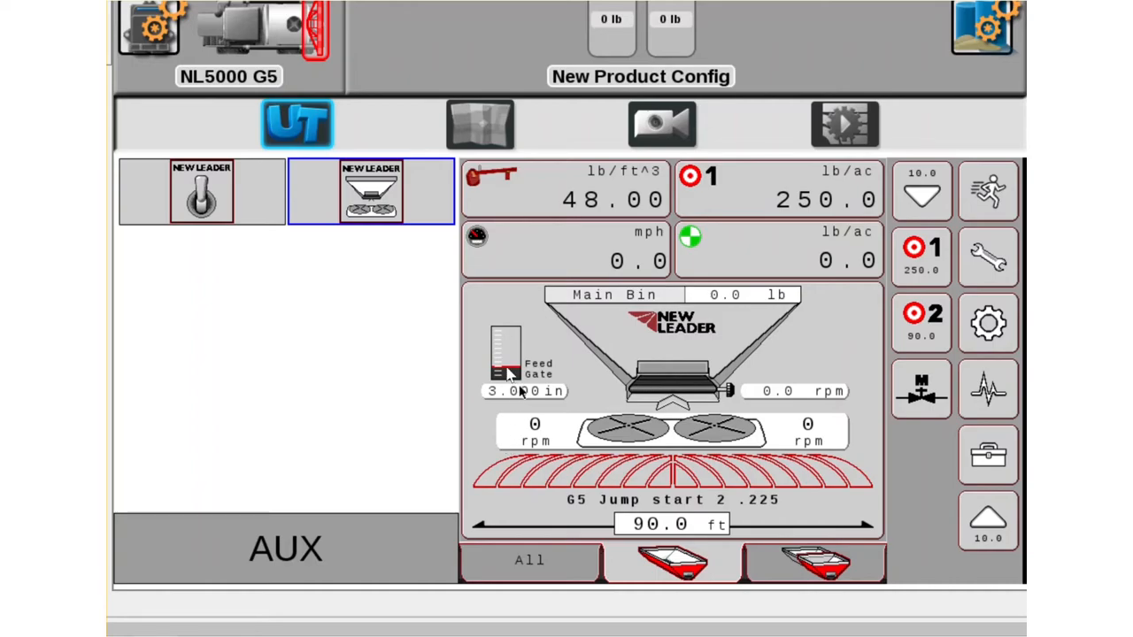
pyautogui.moveTo(522, 389)
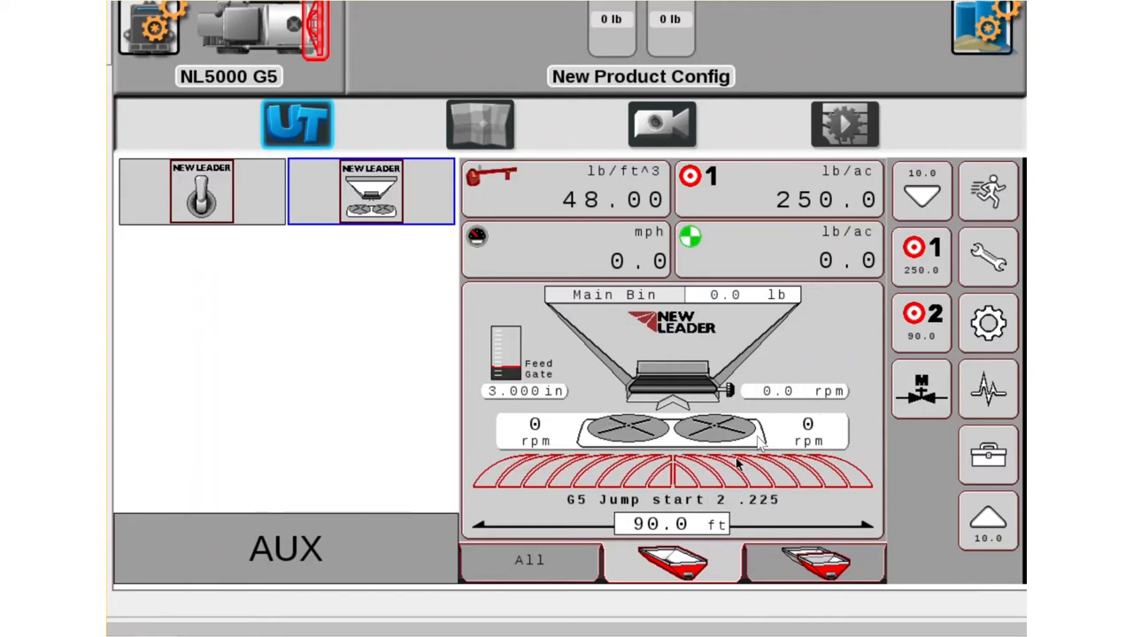
pyautogui.moveTo(673, 452)
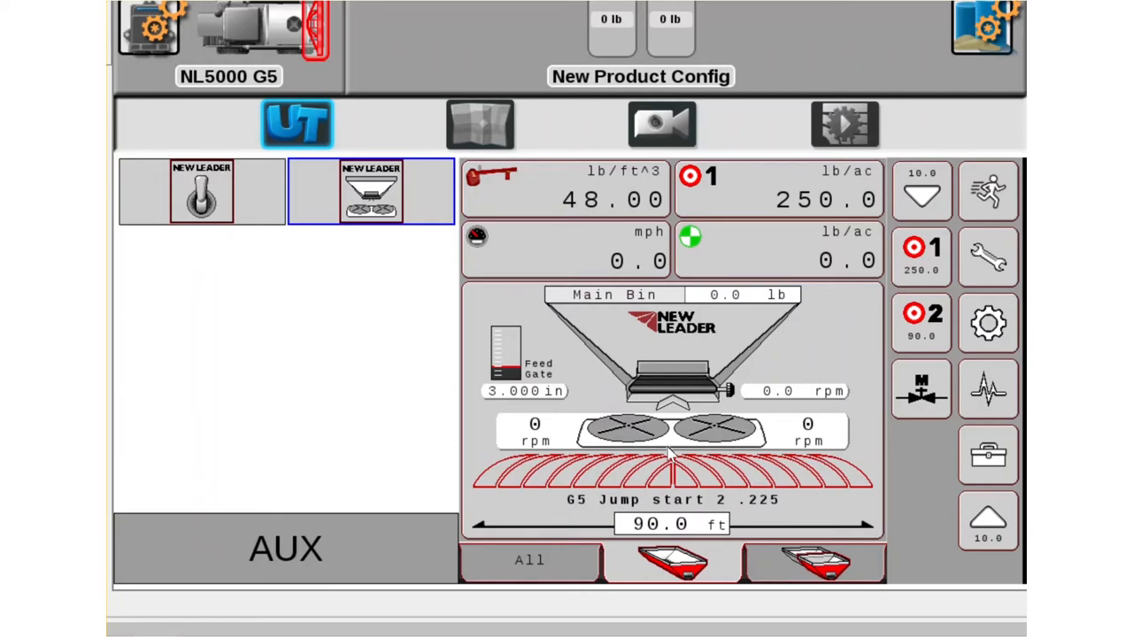
pyautogui.moveTo(657, 503)
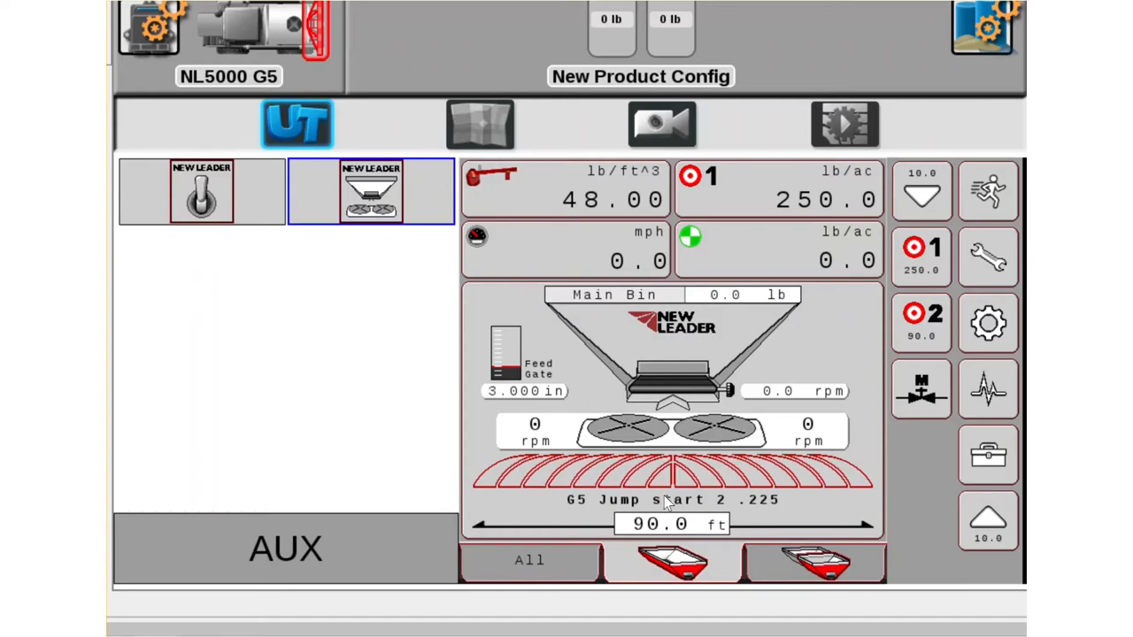
pyautogui.moveTo(797, 410)
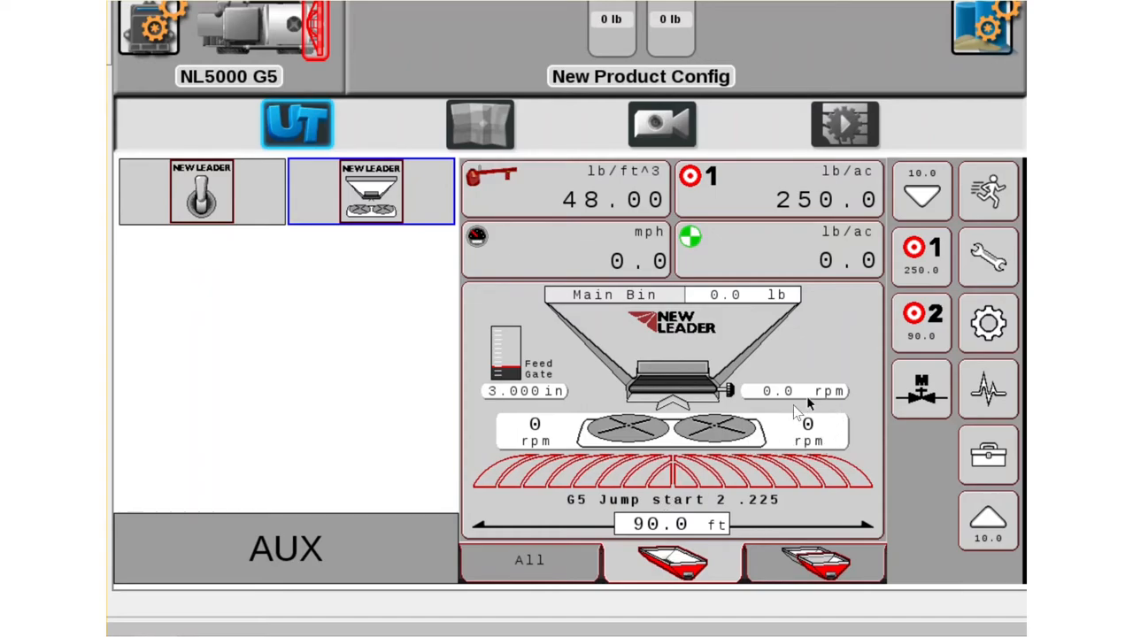
pyautogui.moveTo(558, 425)
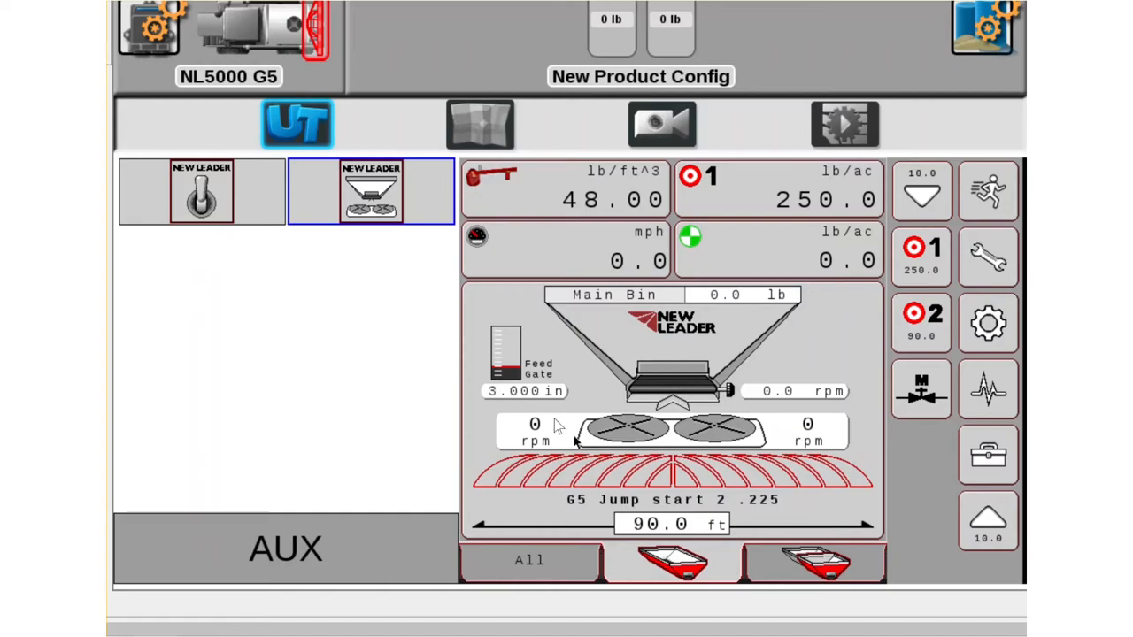
pyautogui.moveTo(570, 478)
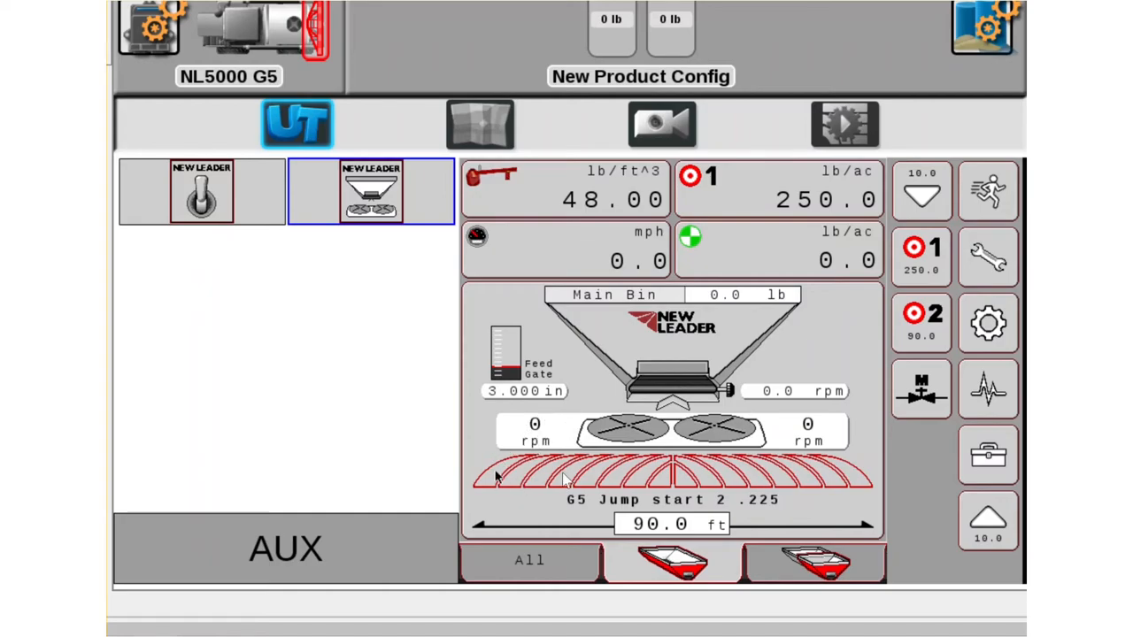
pyautogui.moveTo(853, 482)
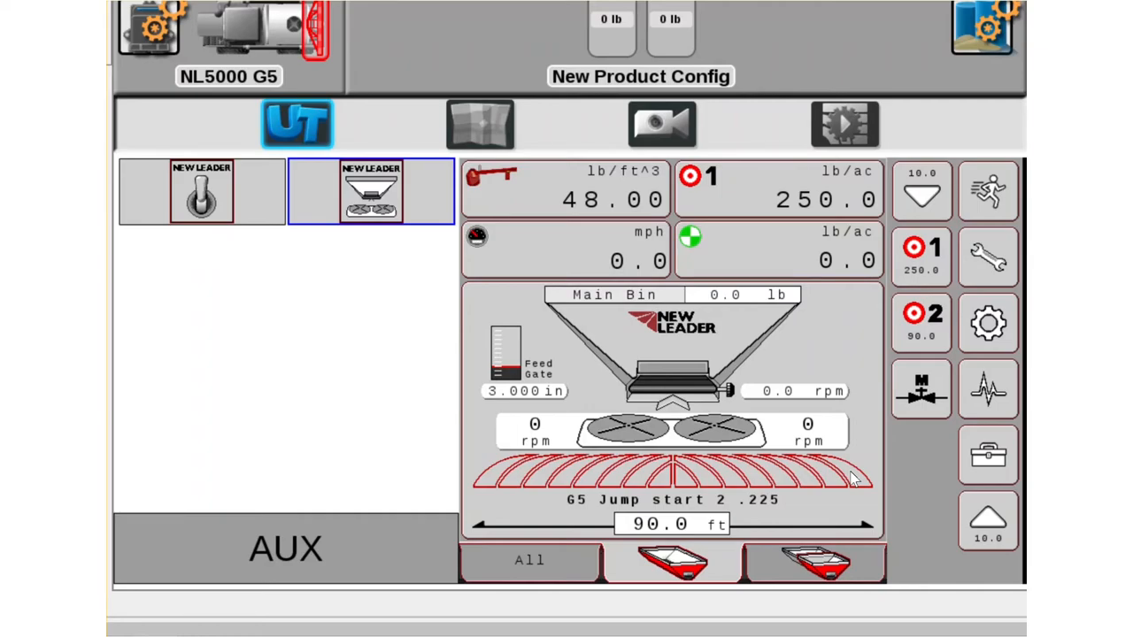
pyautogui.moveTo(818, 391)
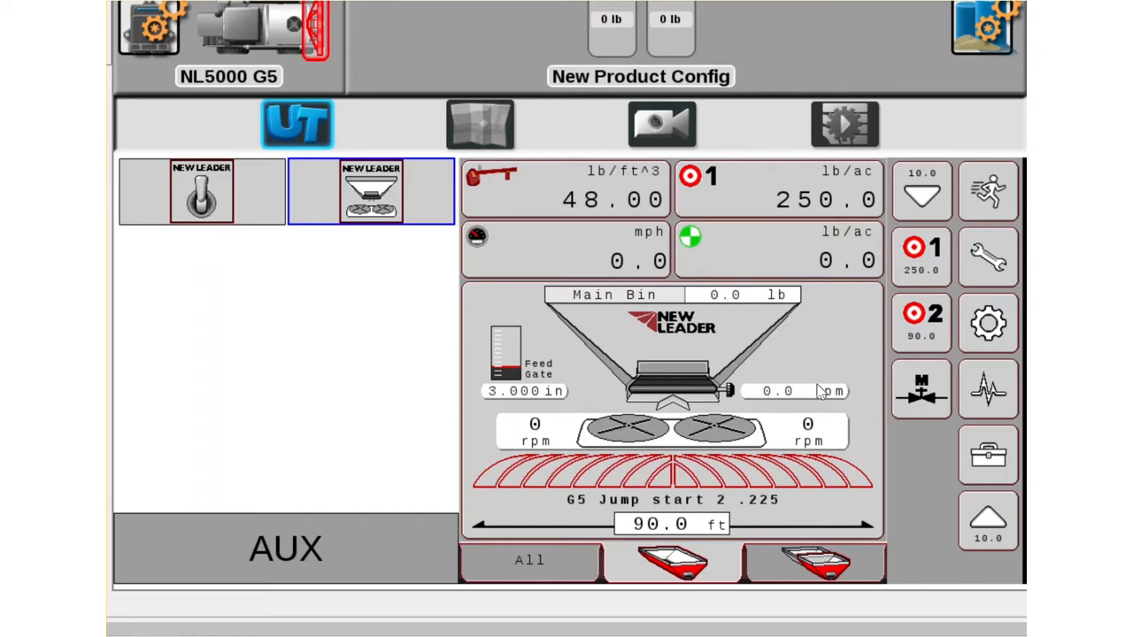
pyautogui.moveTo(778, 405)
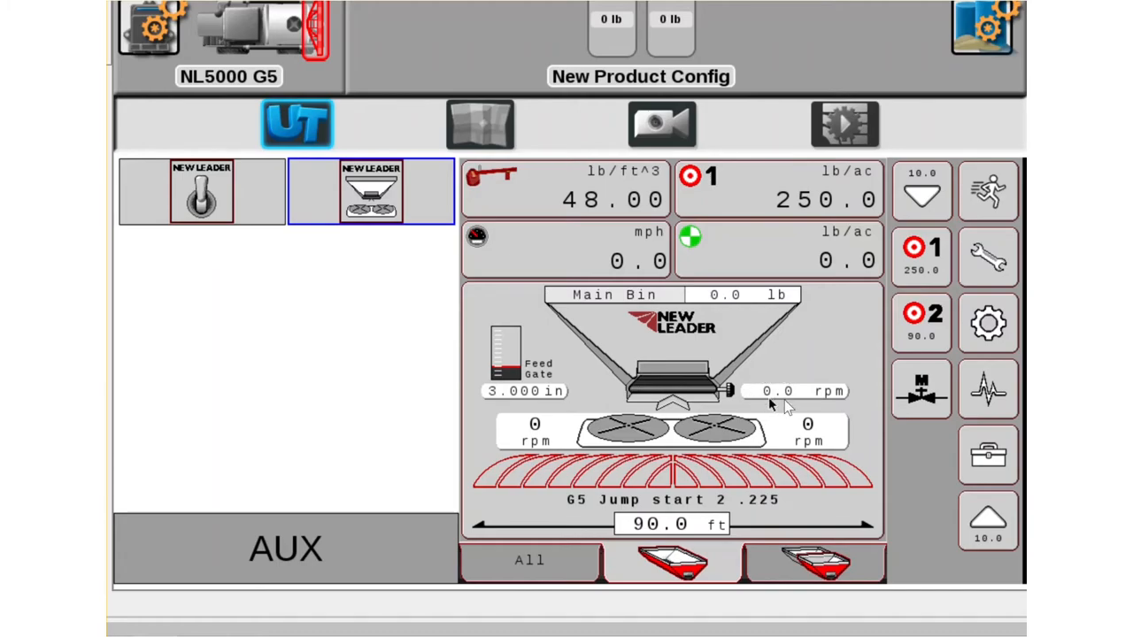
pyautogui.moveTo(796, 398)
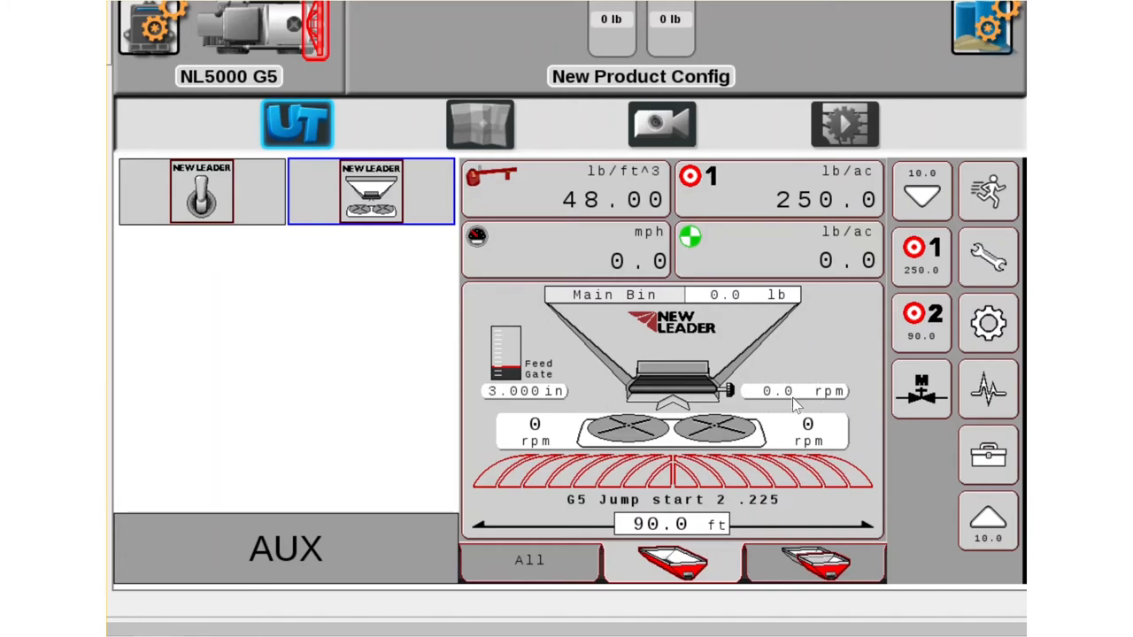
pyautogui.moveTo(634, 464)
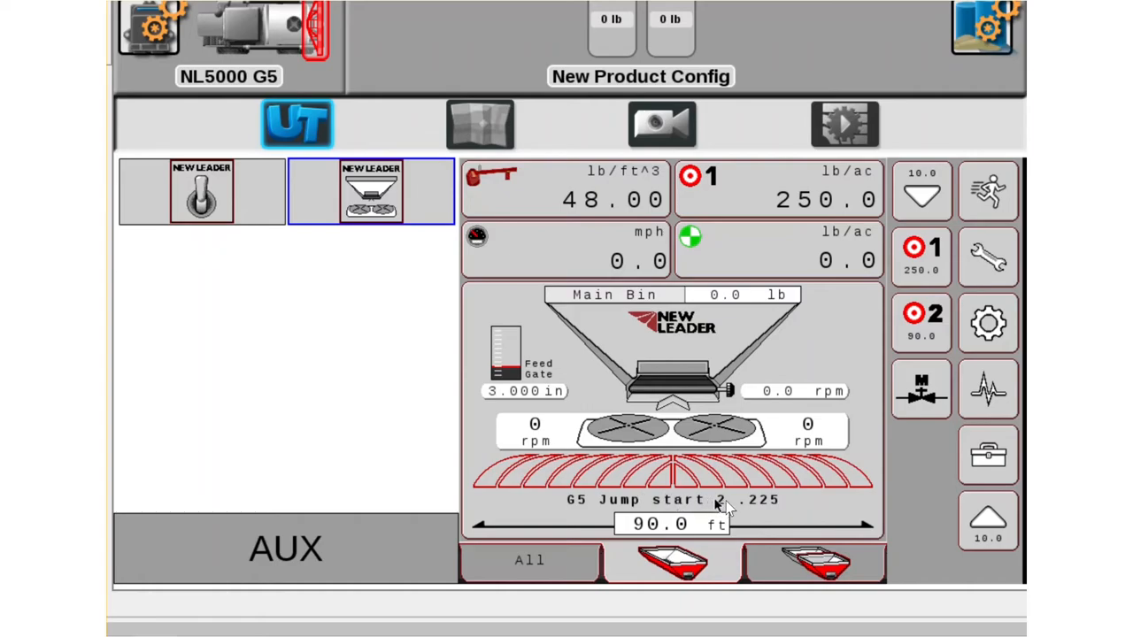
pyautogui.moveTo(786, 503)
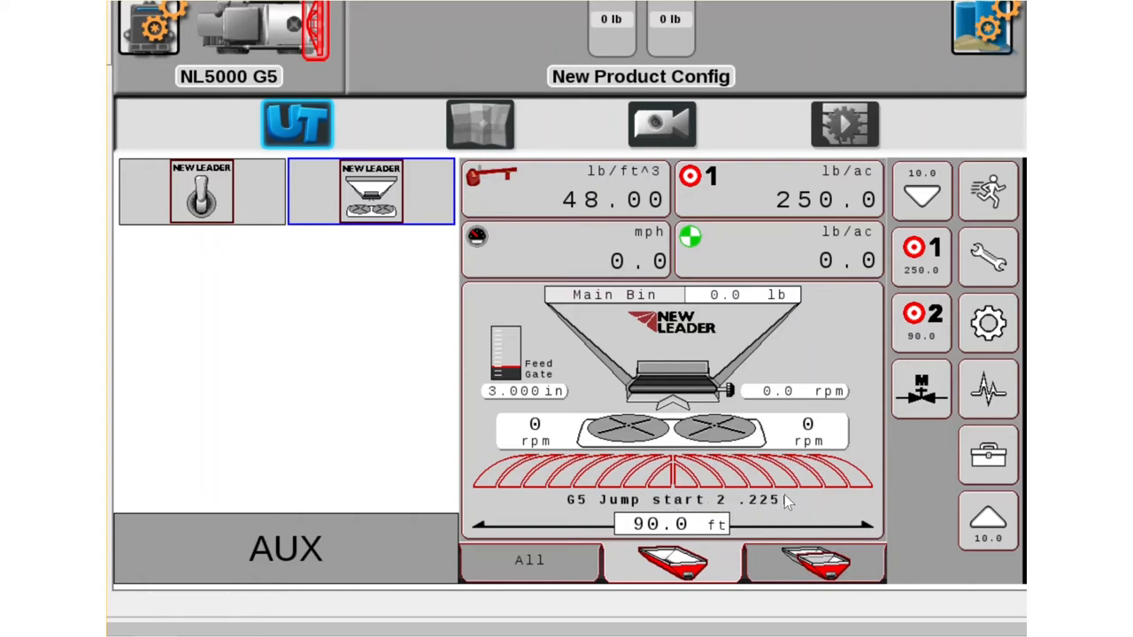
pyautogui.moveTo(788, 481)
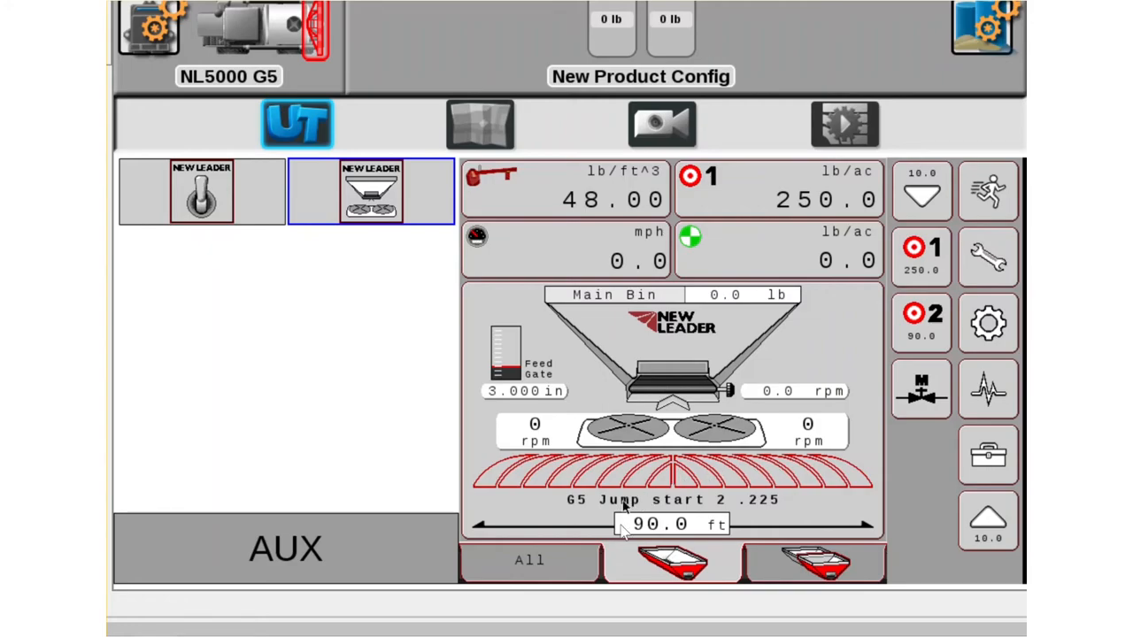
pyautogui.moveTo(719, 517)
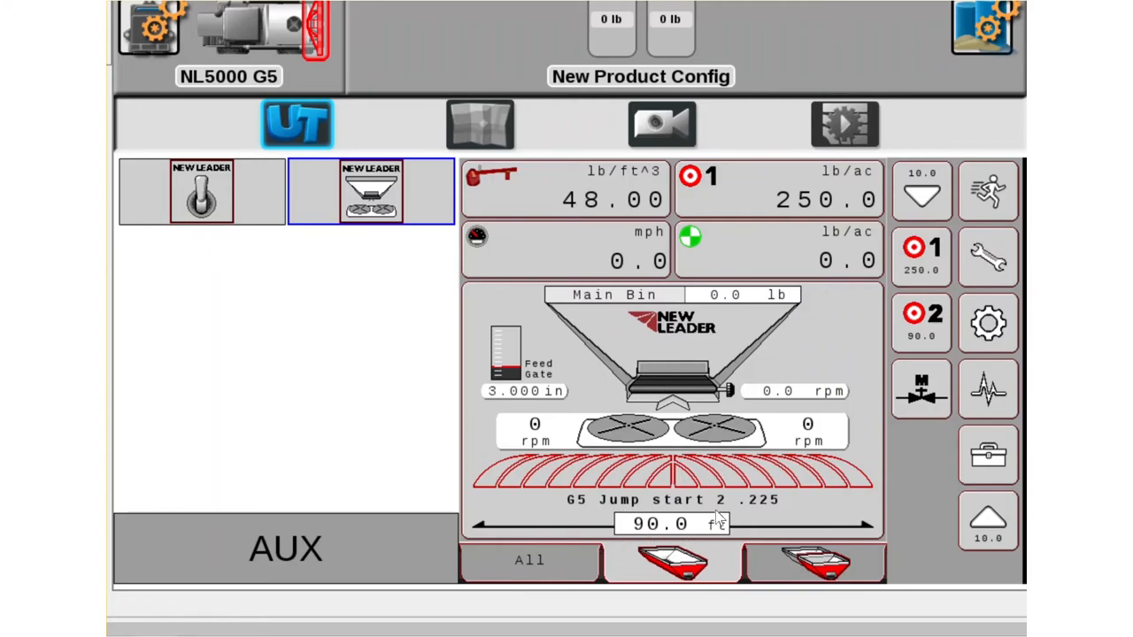
pyautogui.moveTo(549, 523)
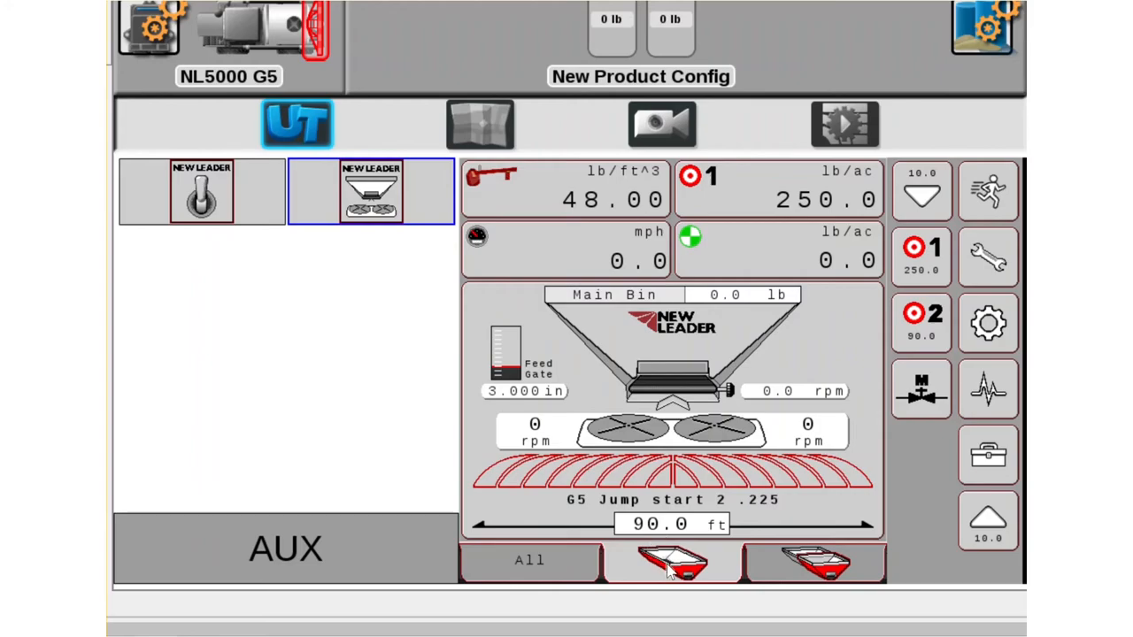
pyautogui.moveTo(816, 570)
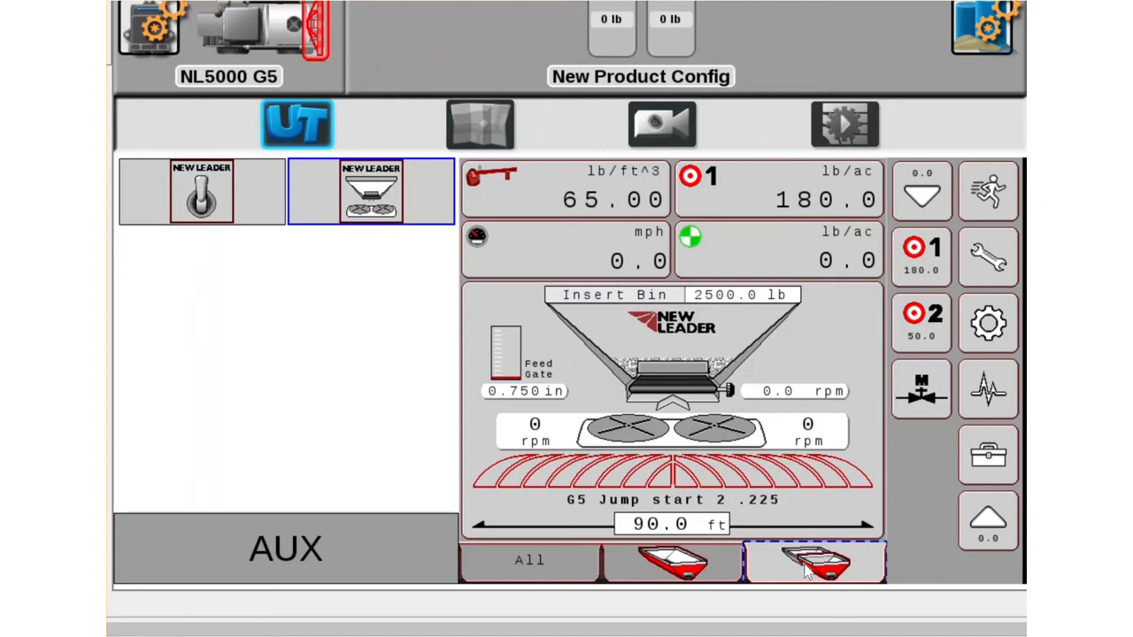
pyautogui.moveTo(765, 409)
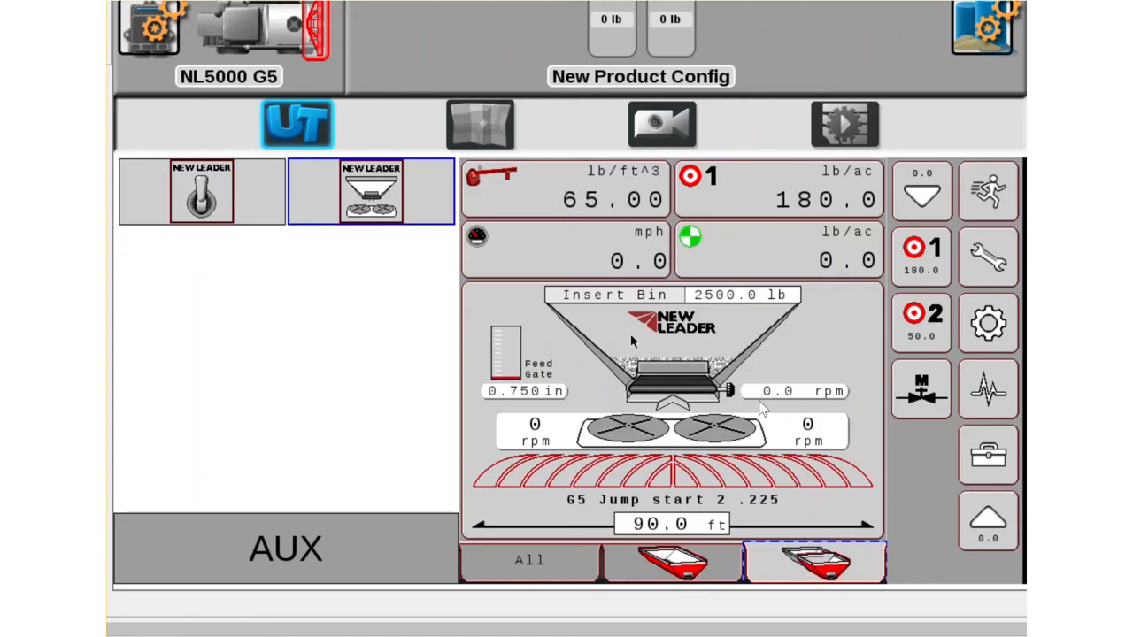
pyautogui.moveTo(645, 340)
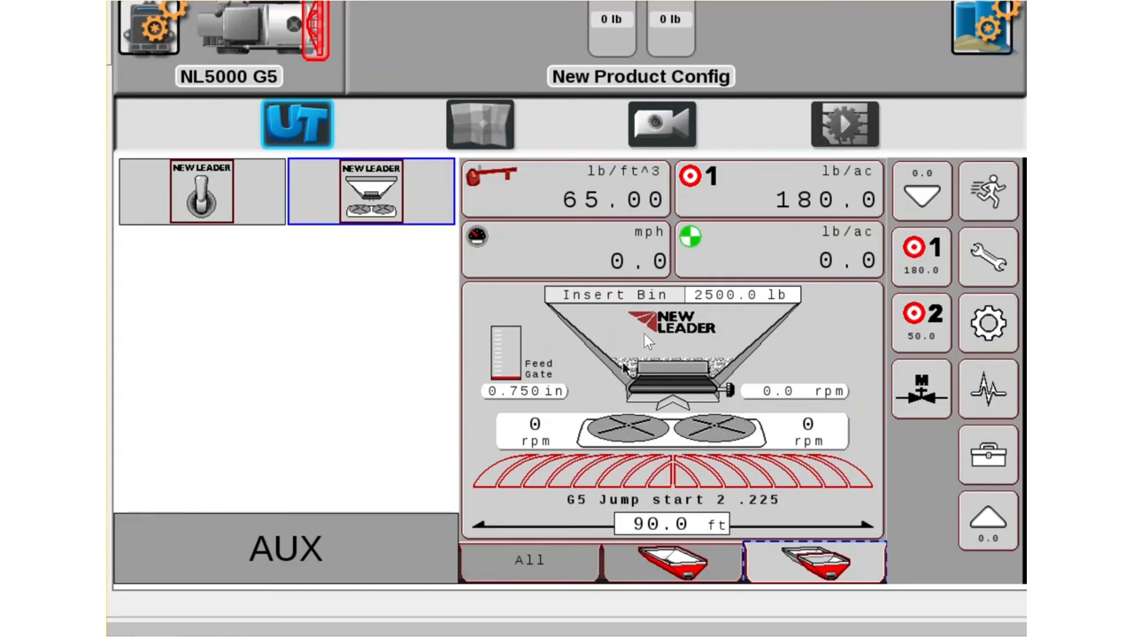
pyautogui.moveTo(715, 386)
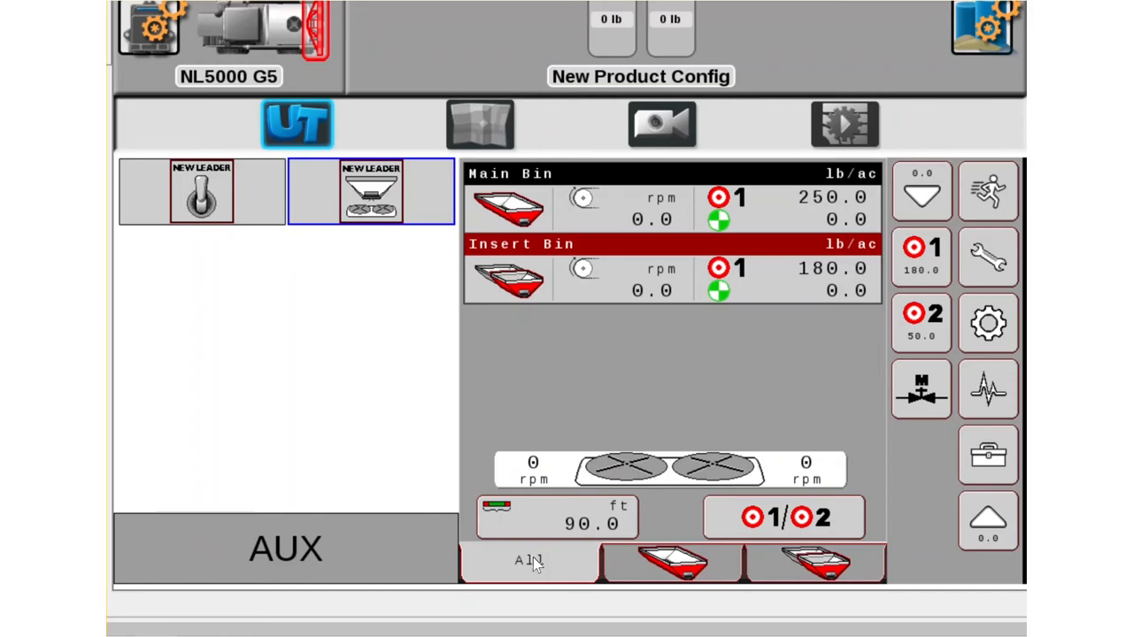
pyautogui.moveTo(563, 495)
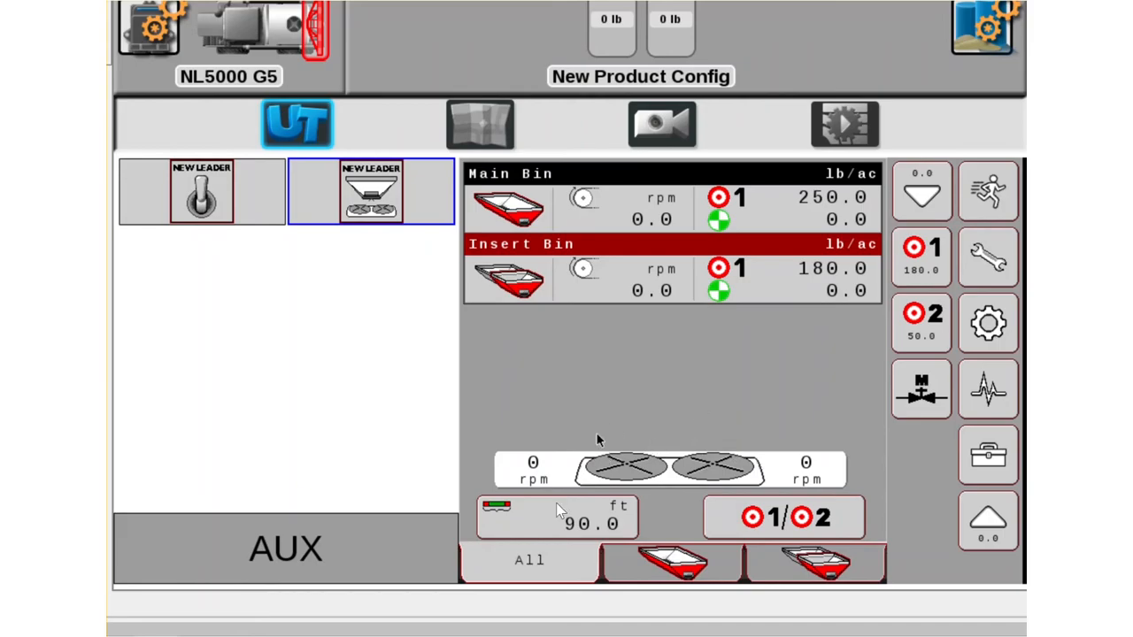
pyautogui.moveTo(591, 478)
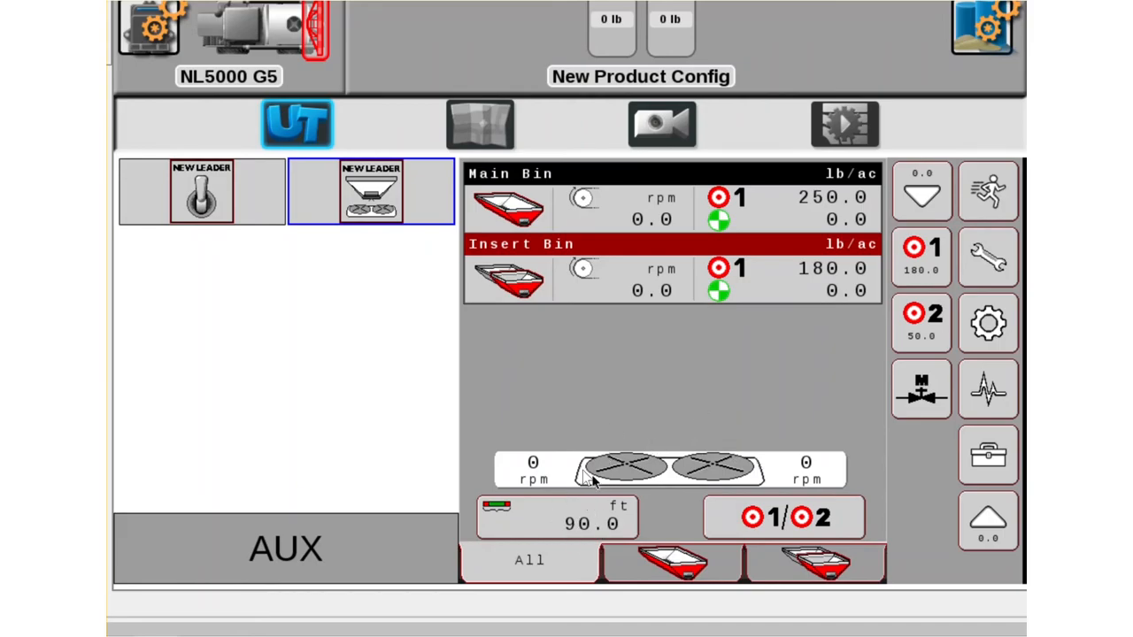
pyautogui.moveTo(717, 524)
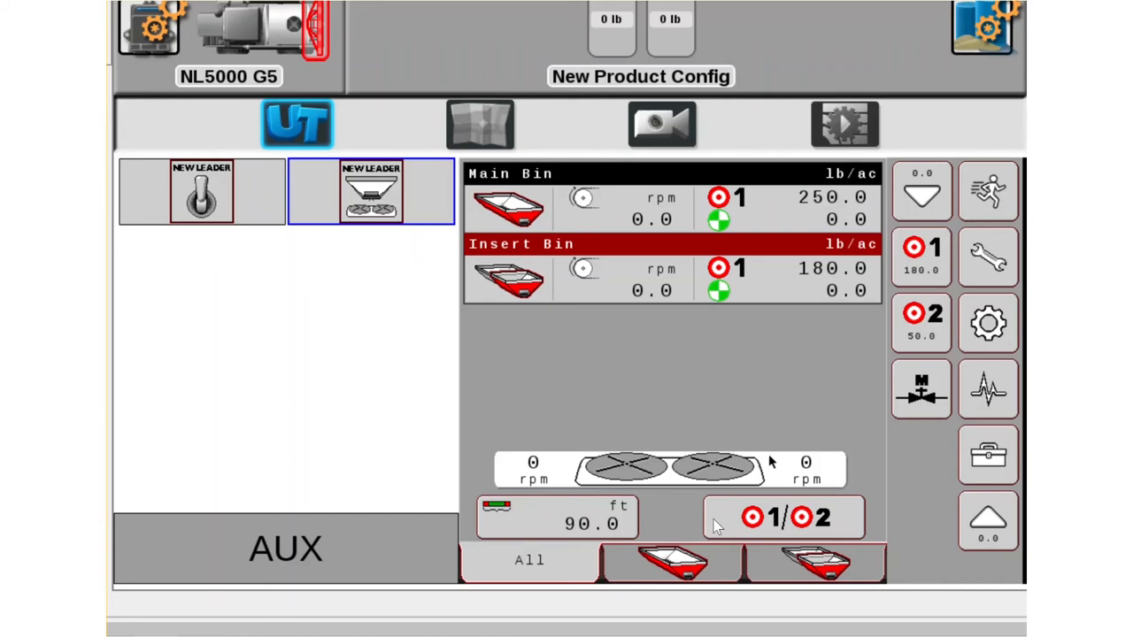
# Return from the All bins view to the main bin run screen.
pyautogui.click(671, 563)
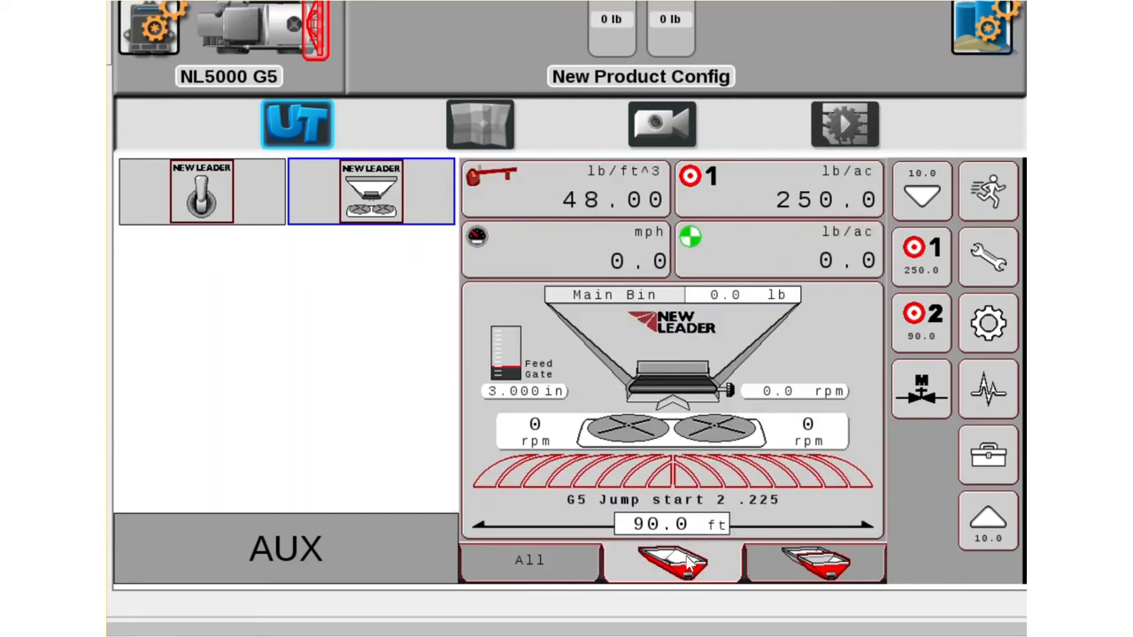
pyautogui.moveTo(1000, 177)
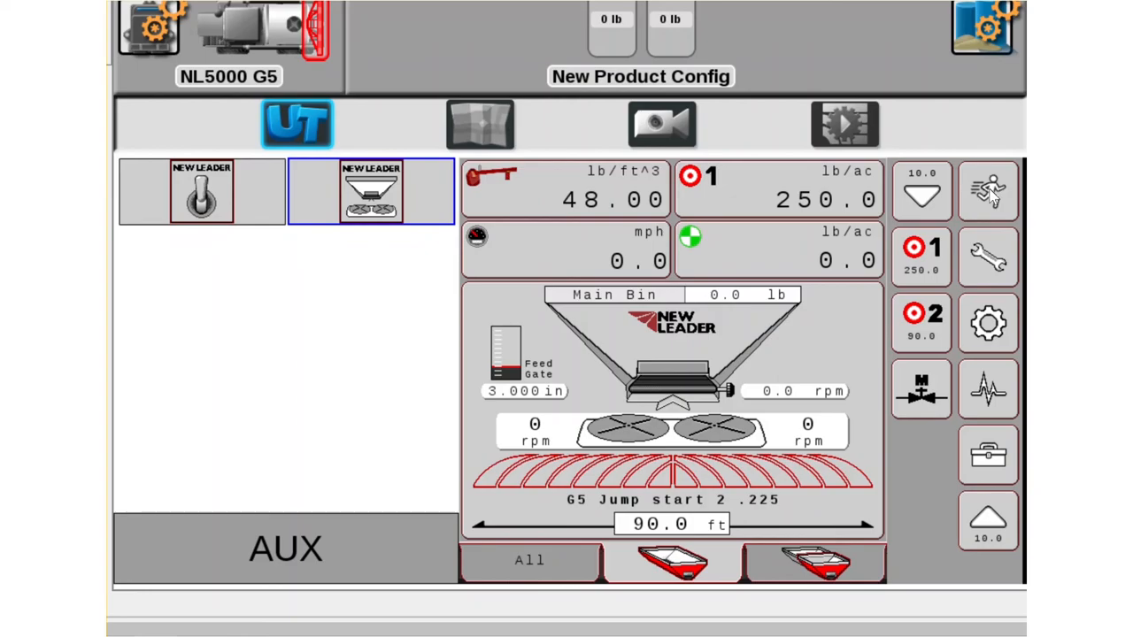
pyautogui.moveTo(995, 269)
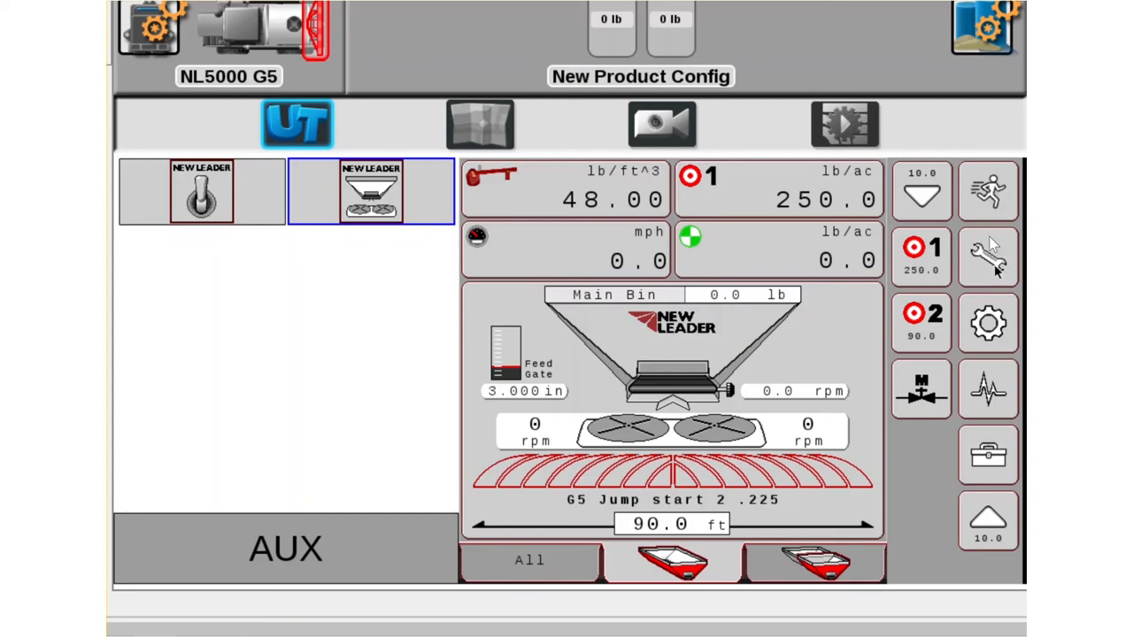
pyautogui.moveTo(992, 269)
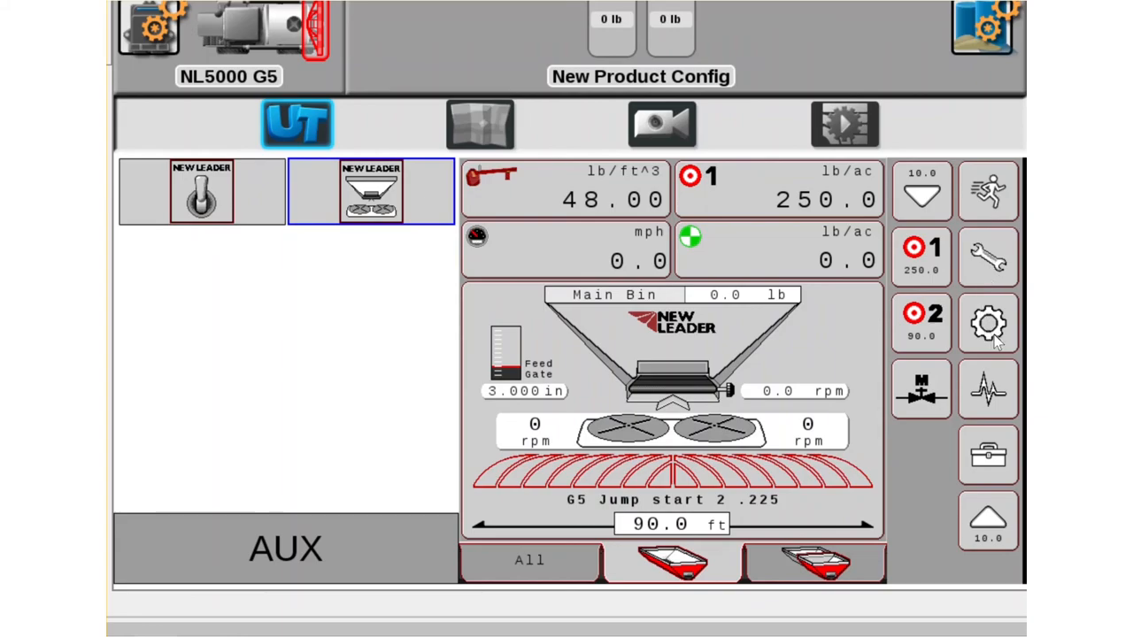
pyautogui.moveTo(1001, 340)
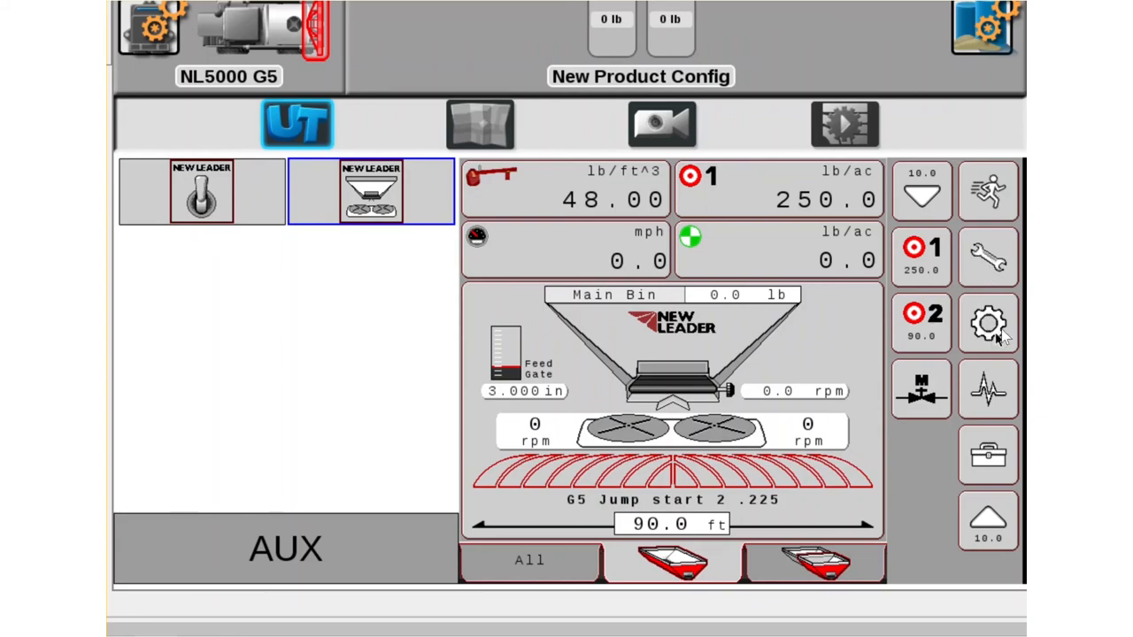
pyautogui.moveTo(999, 400)
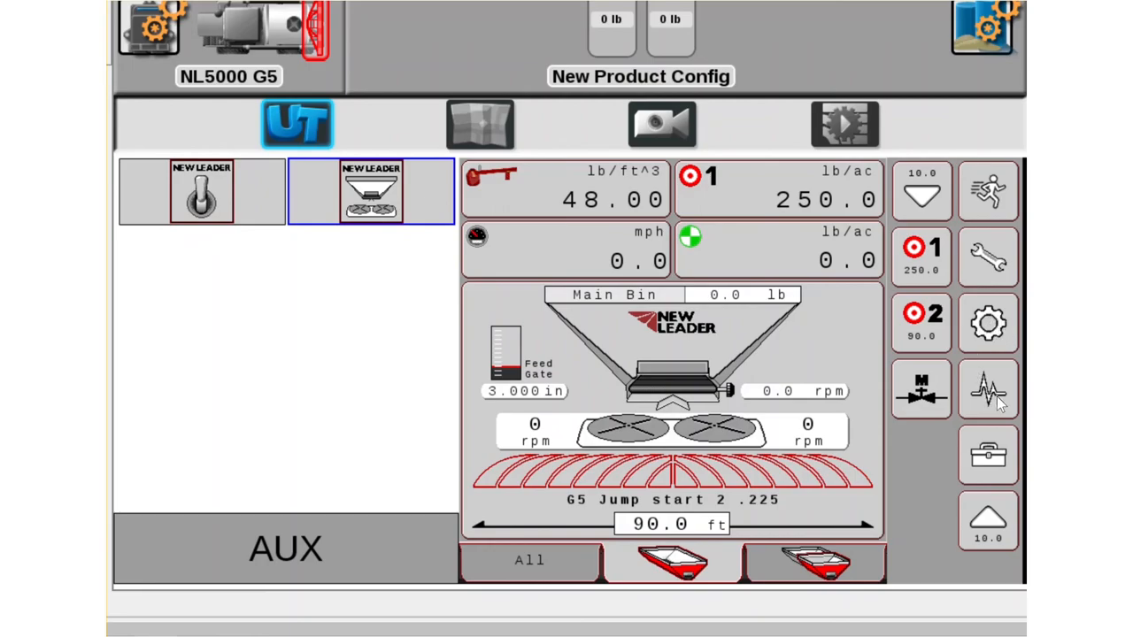
pyautogui.moveTo(1000, 467)
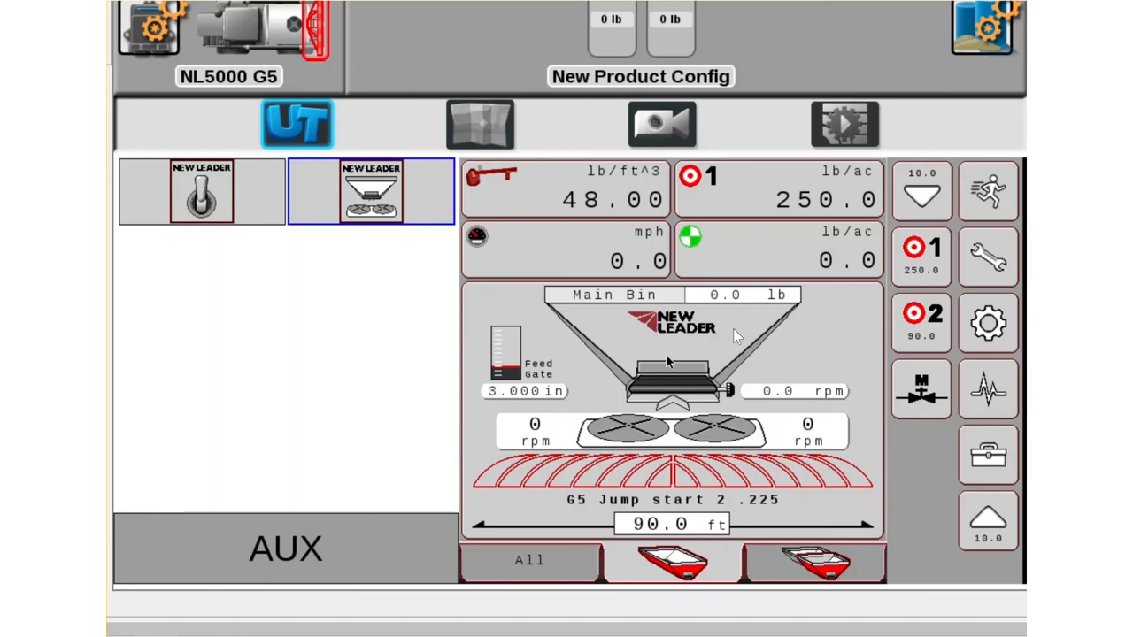
pyautogui.moveTo(600, 319)
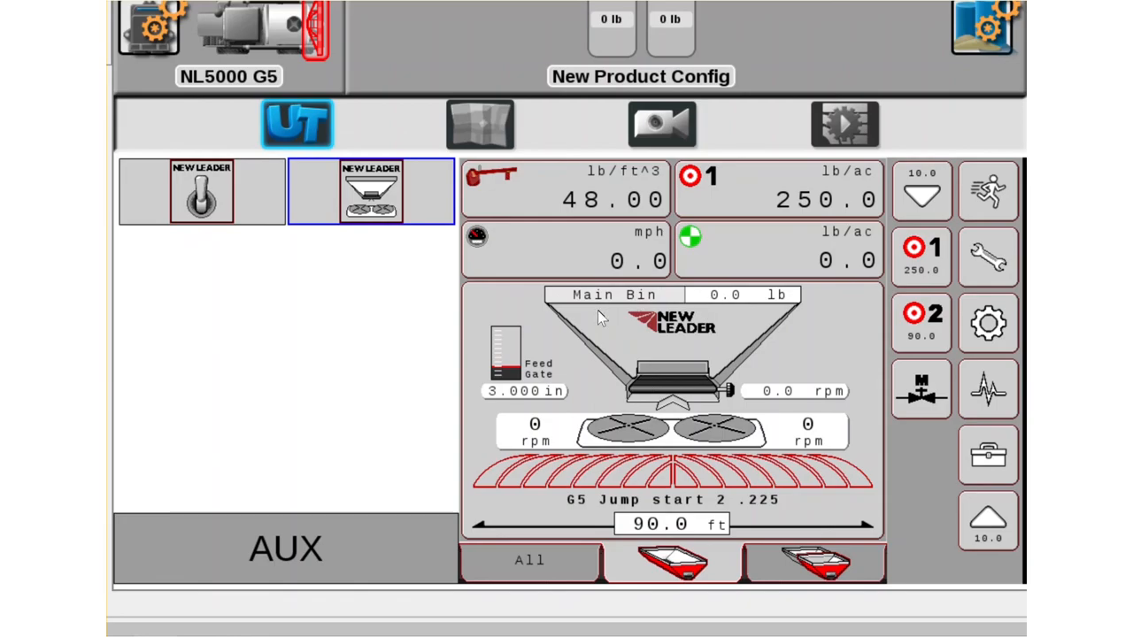